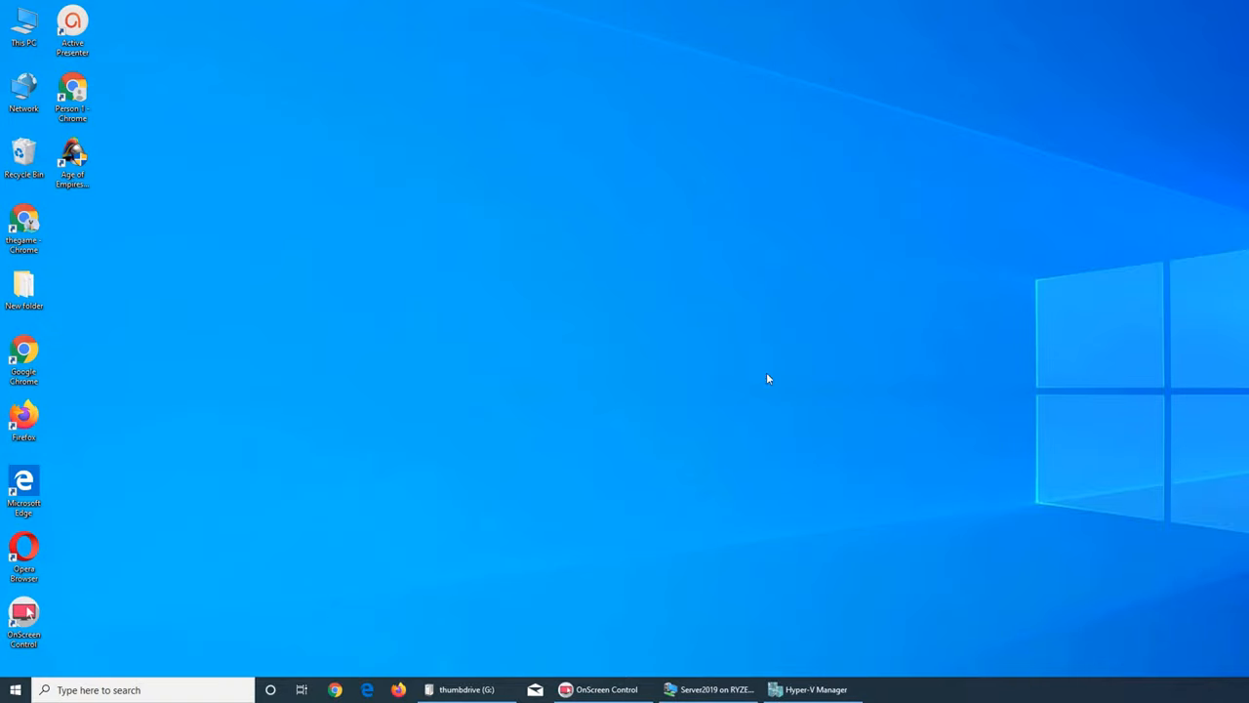
Bring Hyper-V Manager forward and bring up the Test virtual machine's action menu
{"action": "left_click", "coordinate": [723, 689]}
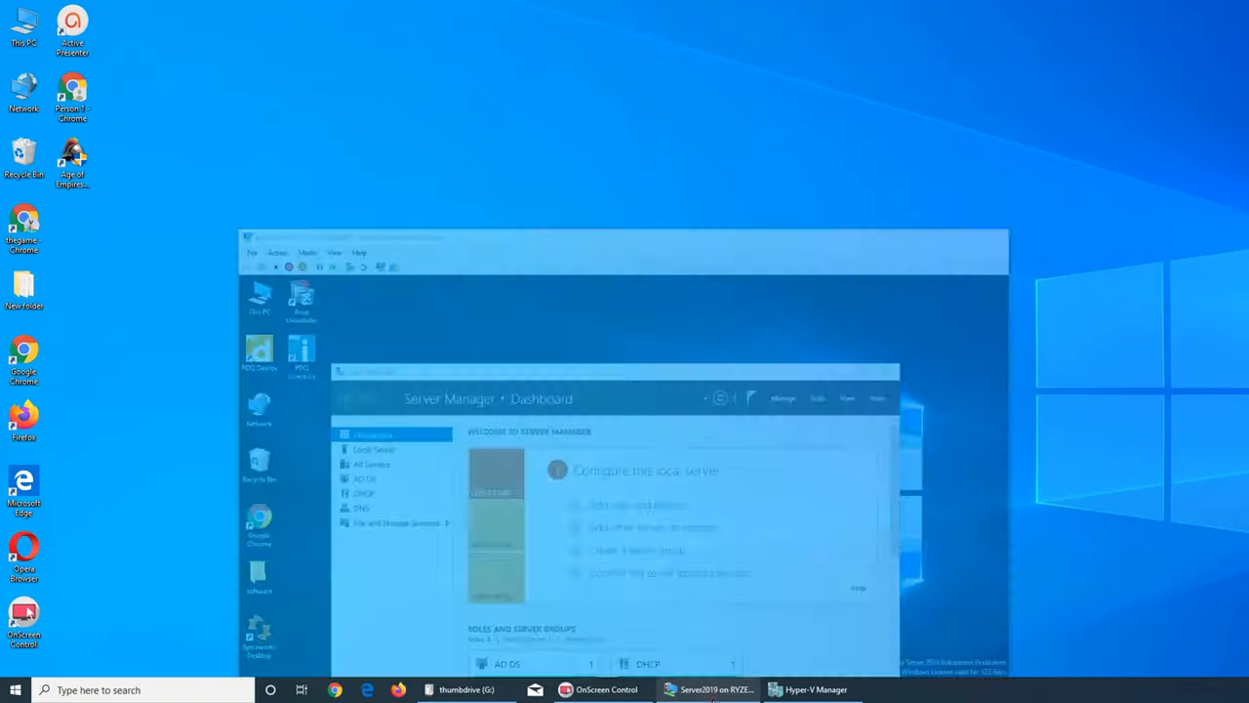
{"action": "left_click", "coordinate": [814, 689]}
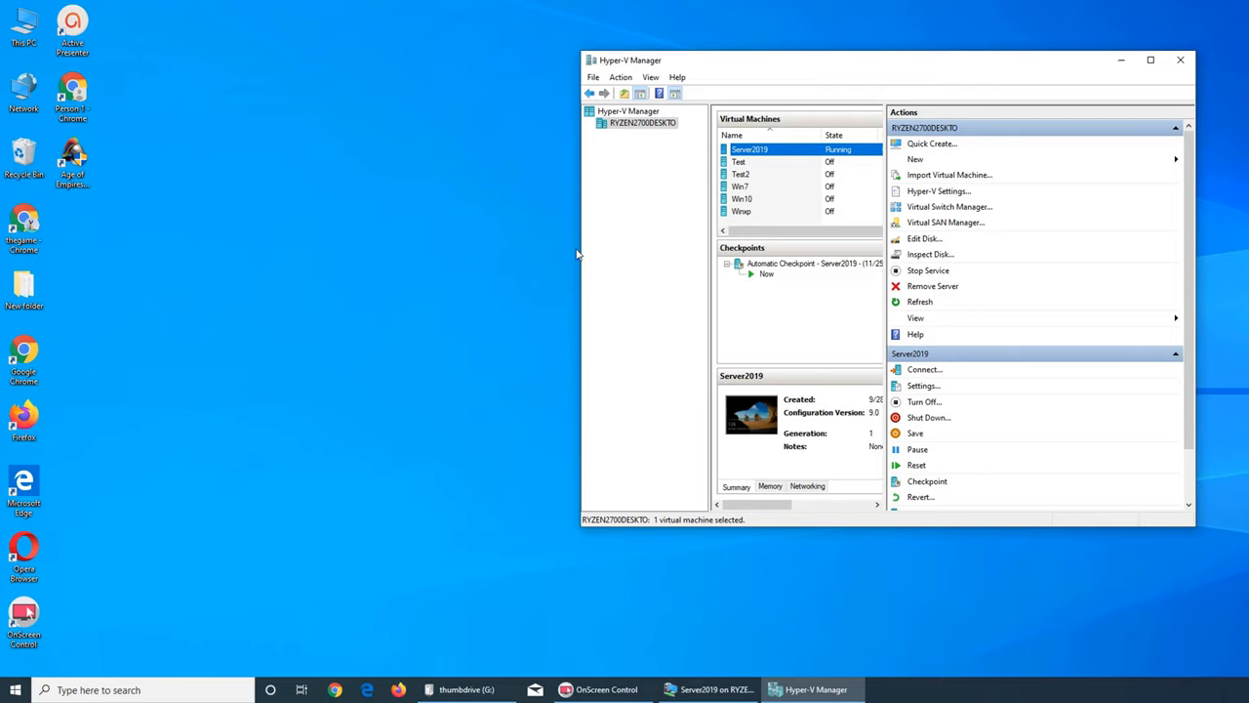
{"action": "right_click", "coordinate": [740, 199]}
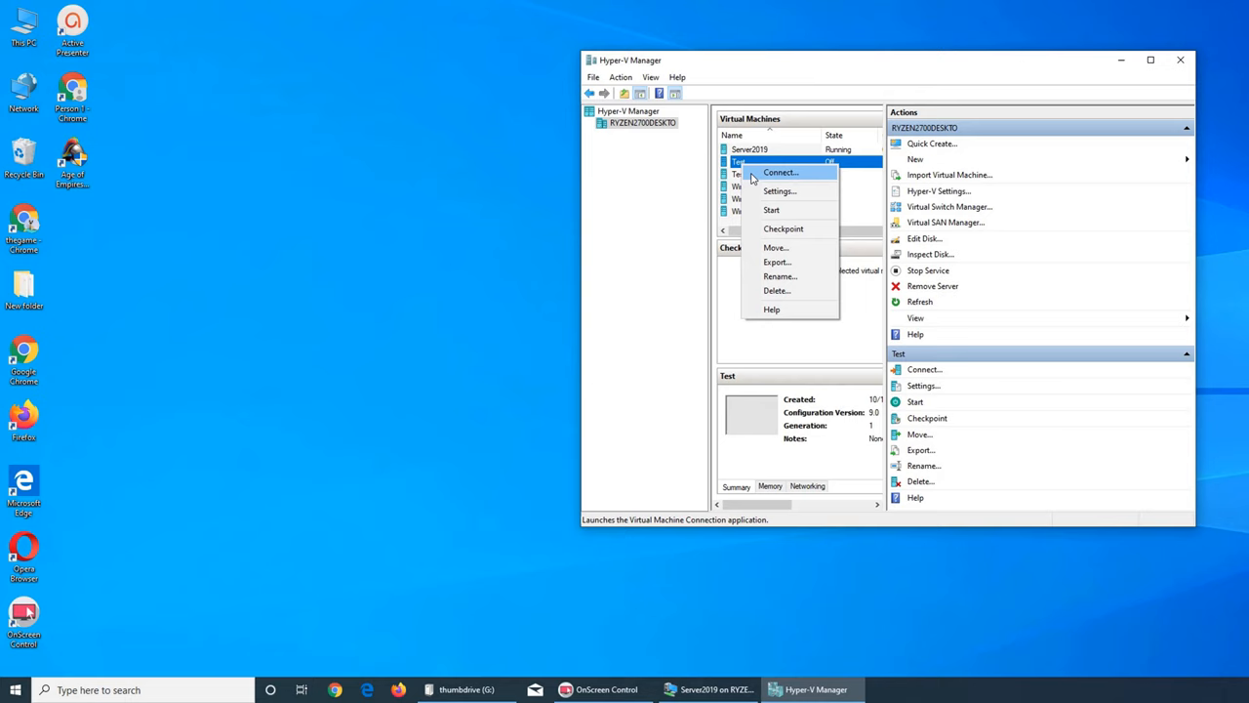
Connect to the Test virtual machine and view its Media > DVD Drive options
{"action": "left_click", "coordinate": [781, 172]}
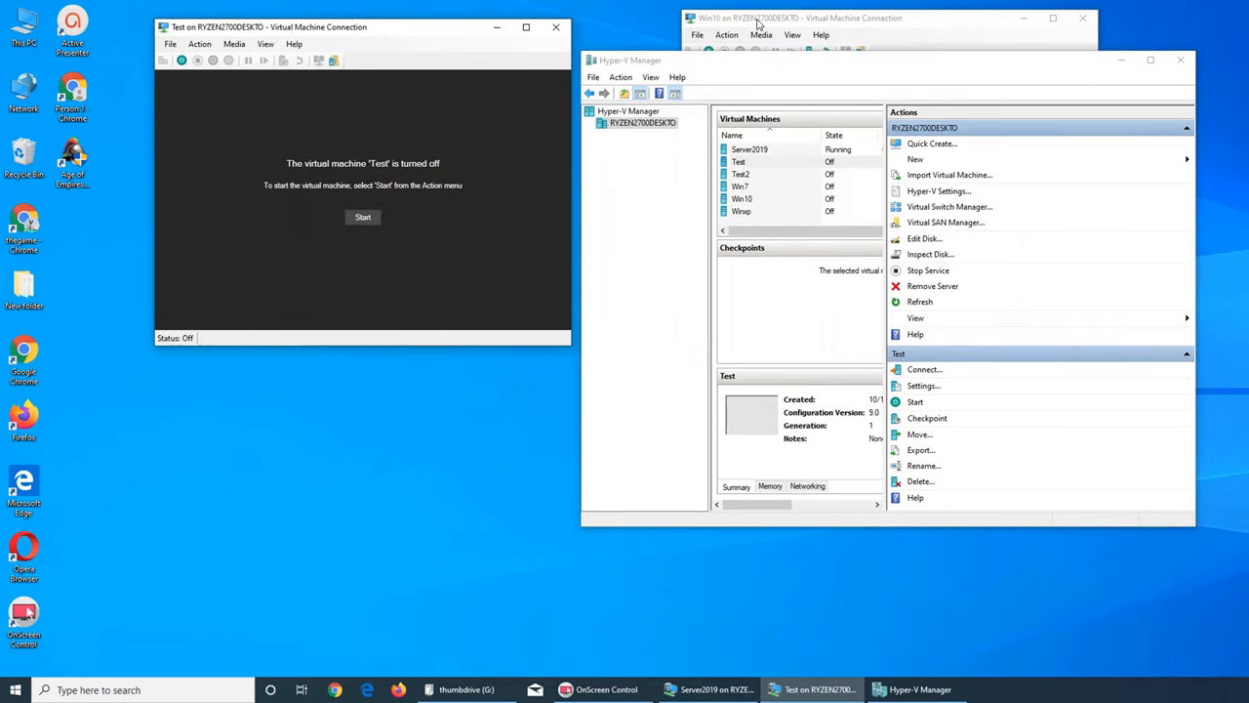
{"action": "mouse_move", "coordinate": [730, 543]}
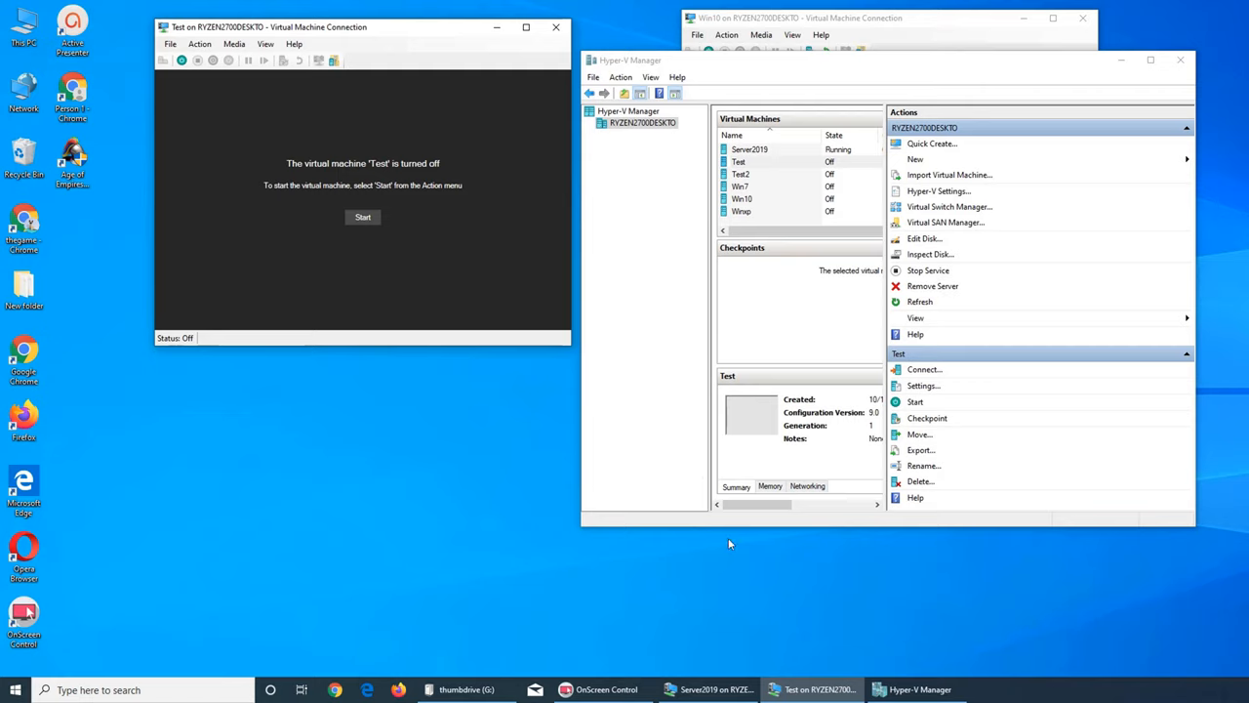
{"action": "mouse_move", "coordinate": [736, 546]}
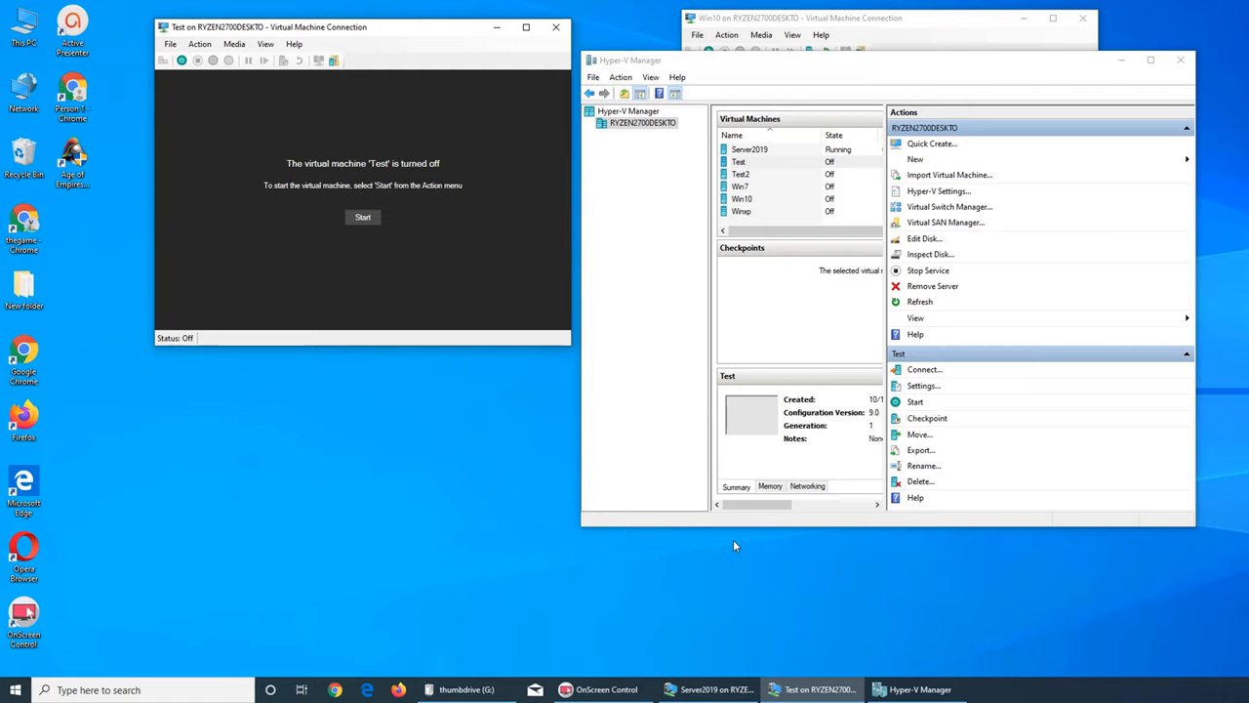
{"action": "mouse_move", "coordinate": [736, 545]}
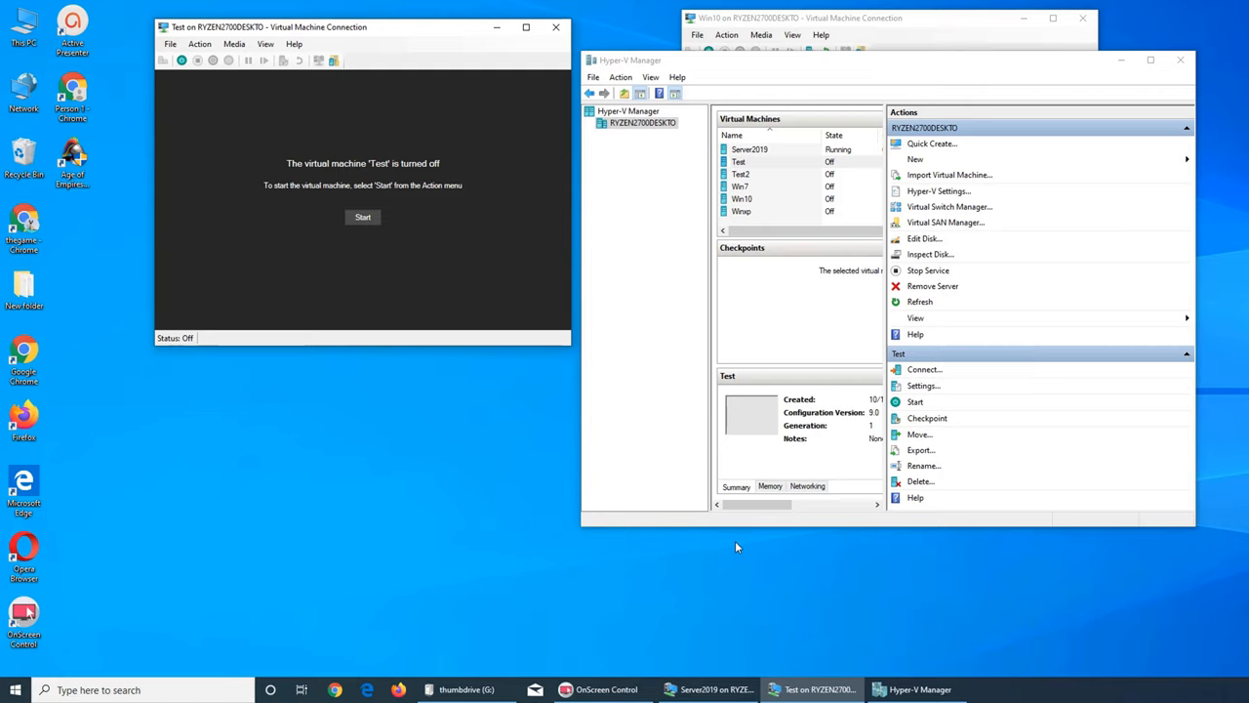
{"action": "mouse_move", "coordinate": [785, 582]}
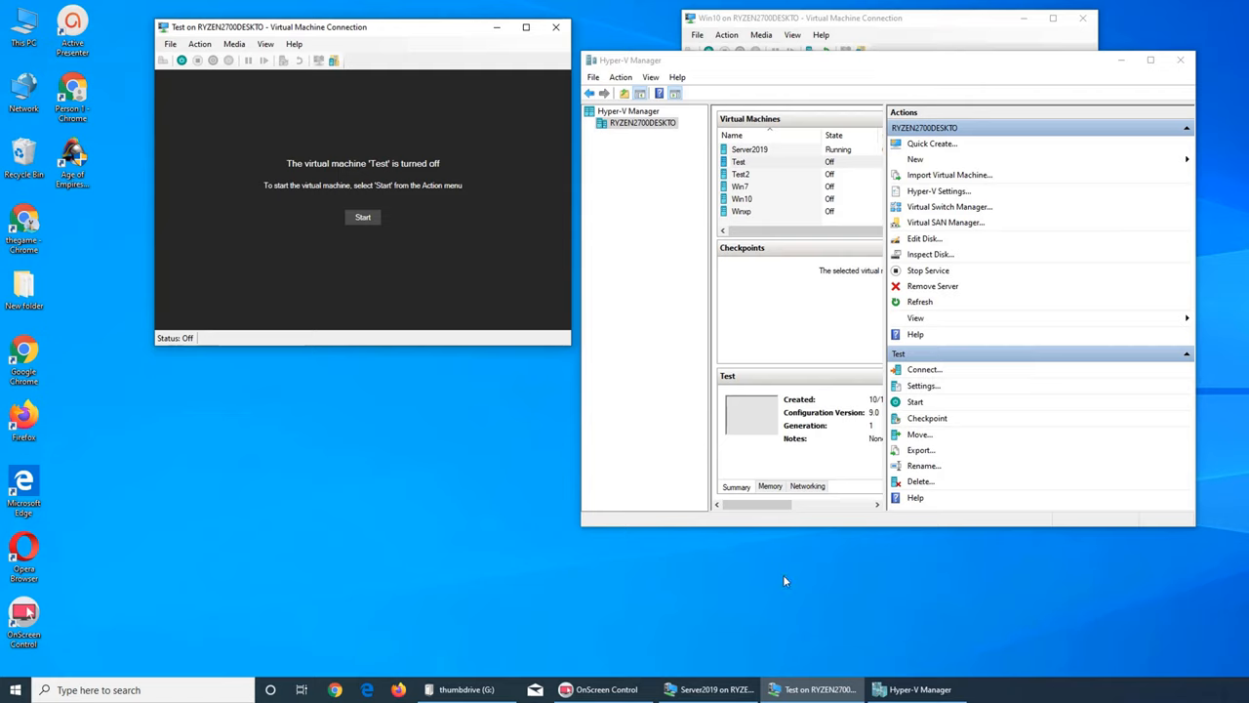
{"action": "left_click", "coordinate": [238, 43]}
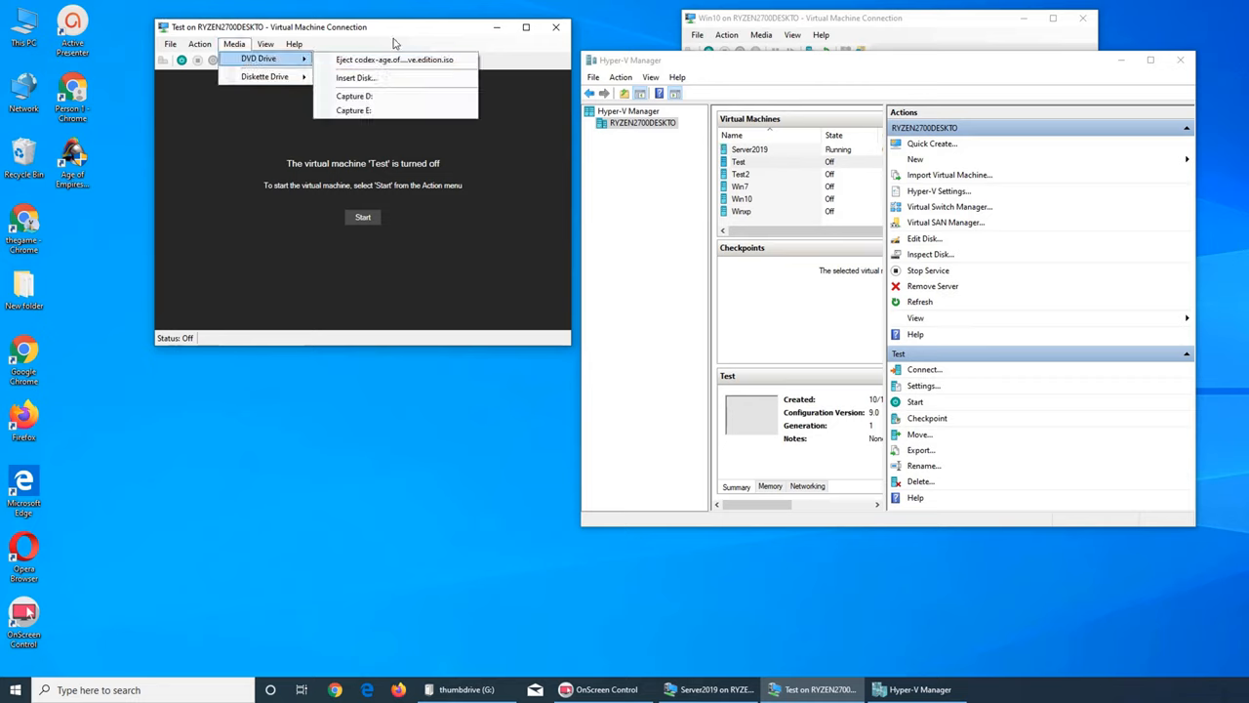
Inspect thumbdrive (G:) in the host's File Explorer, return to This PC, then close it
{"action": "left_click", "coordinate": [394, 59]}
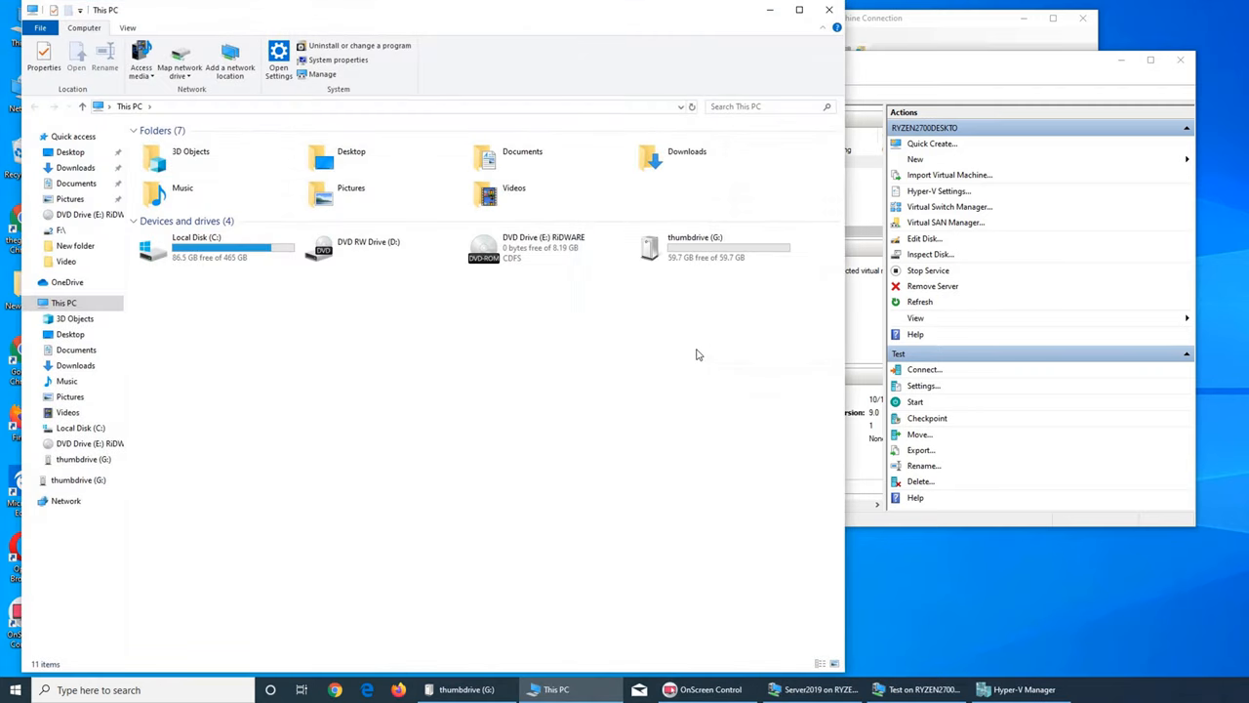
{"action": "mouse_move", "coordinate": [706, 270]}
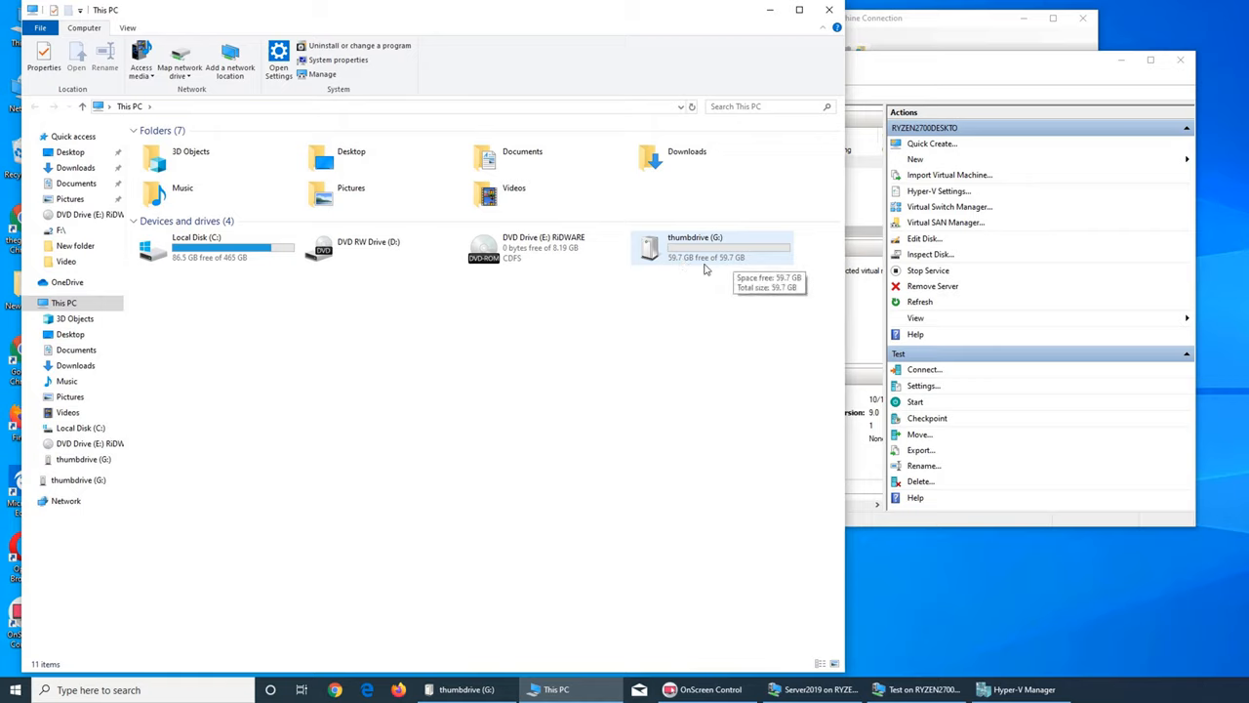
{"action": "mouse_move", "coordinate": [718, 328]}
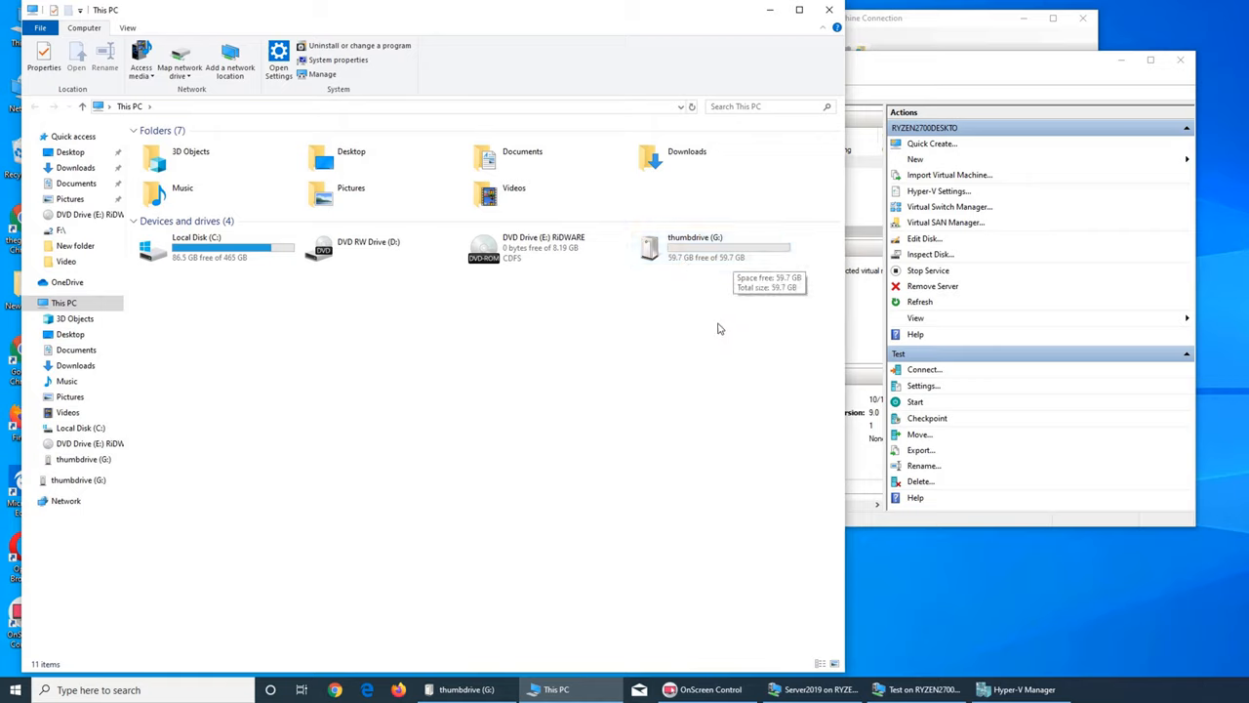
{"action": "mouse_move", "coordinate": [687, 277]}
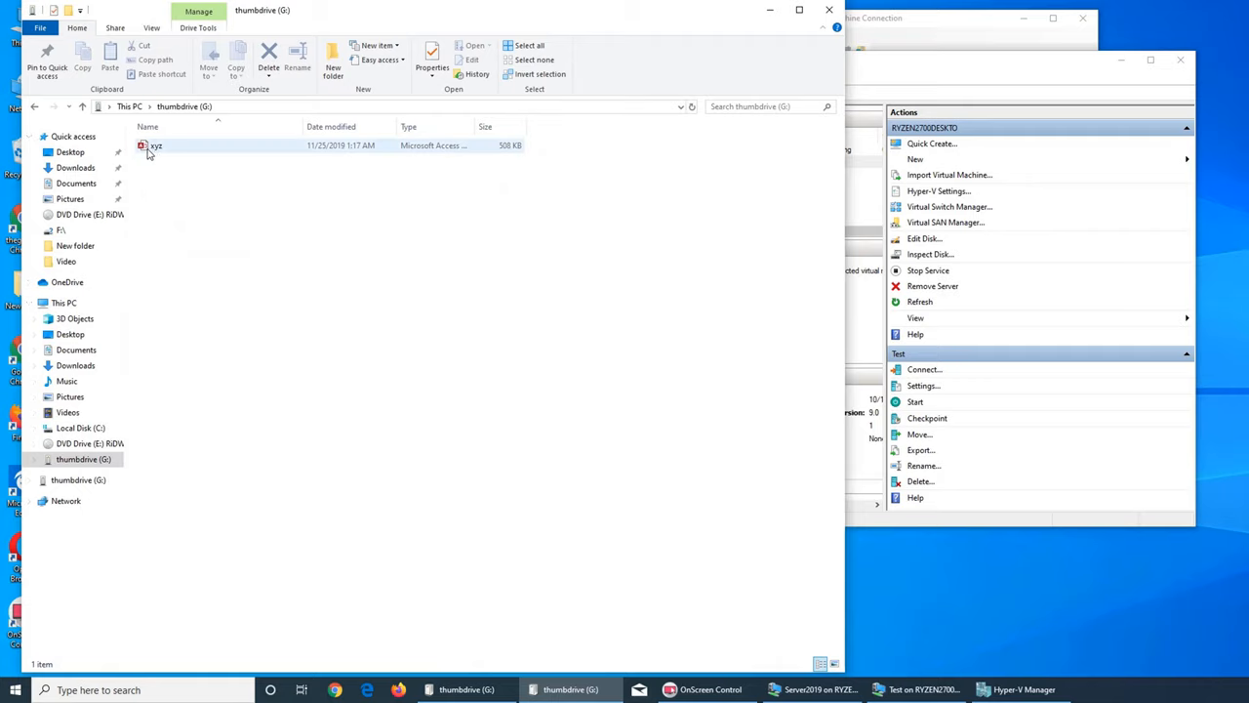
{"action": "mouse_move", "coordinate": [156, 144]}
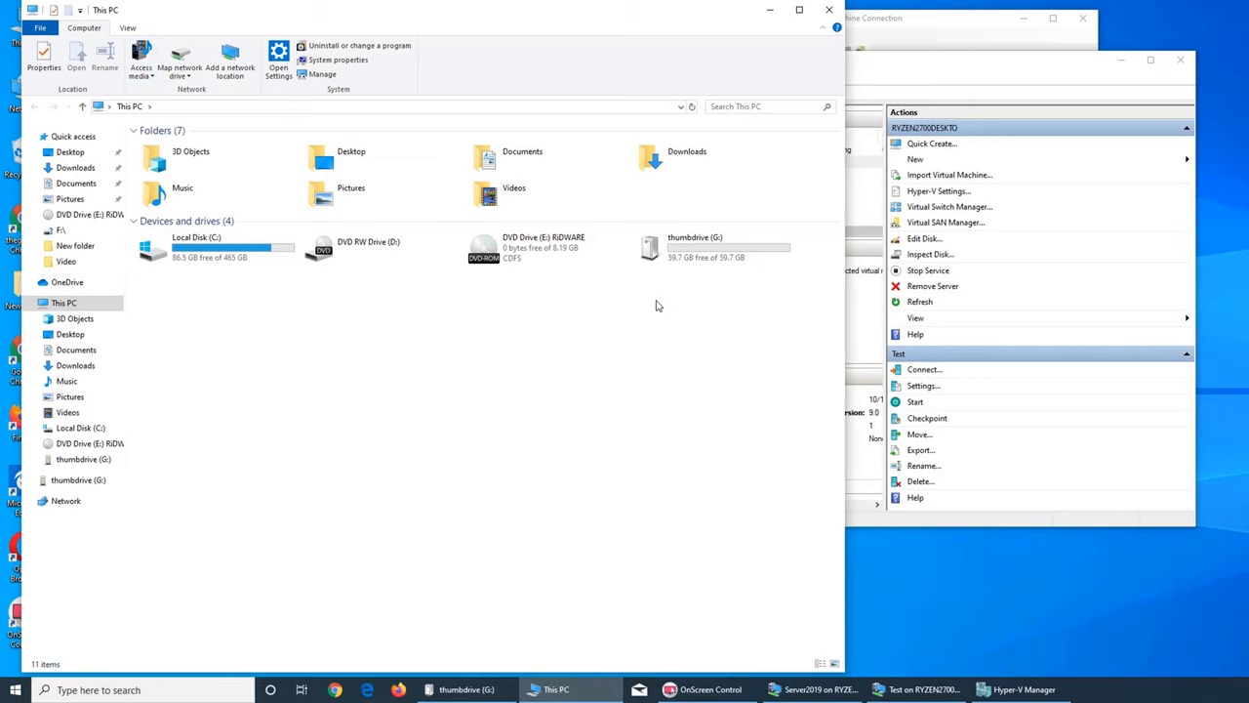
{"action": "left_click", "coordinate": [711, 246]}
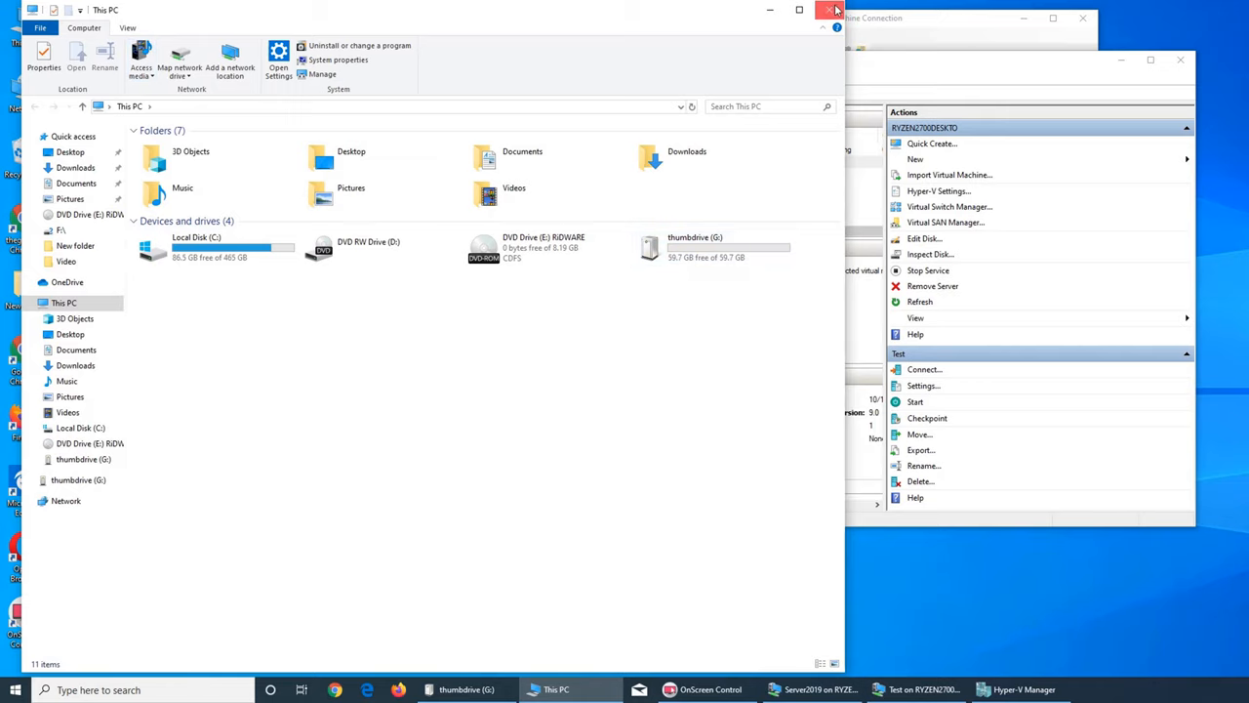
{"action": "left_click", "coordinate": [827, 10]}
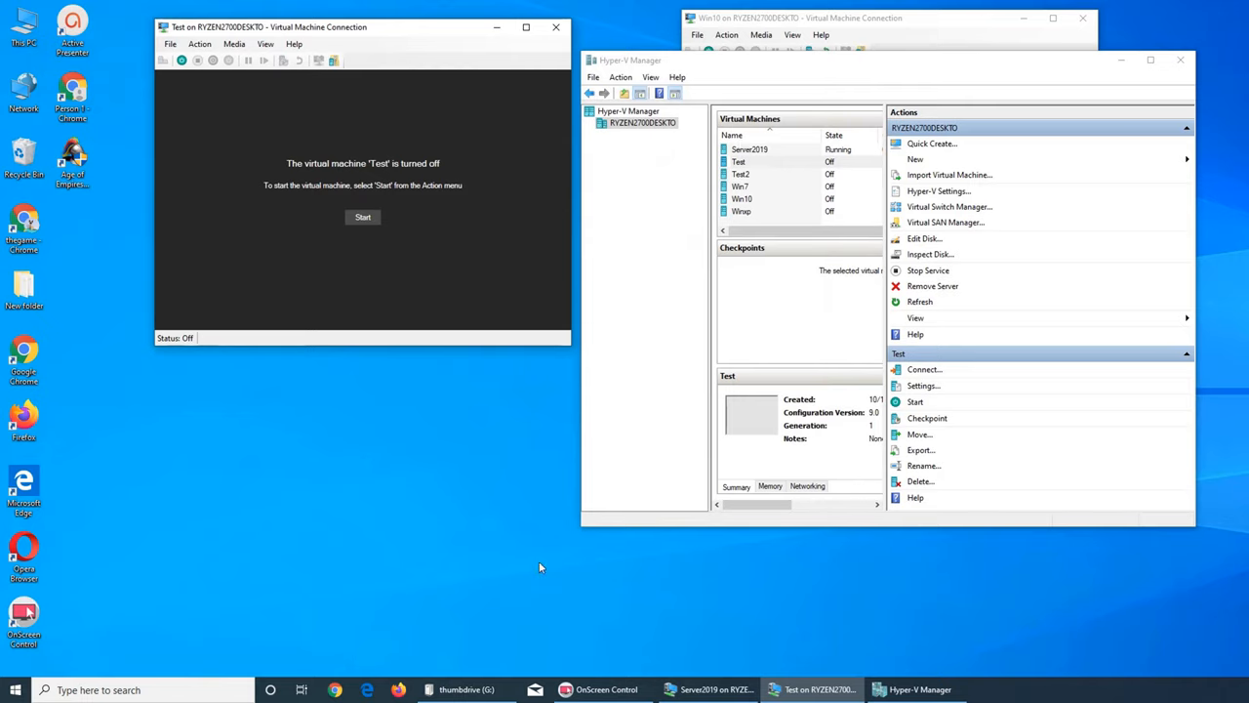
{"action": "mouse_move", "coordinate": [742, 90]}
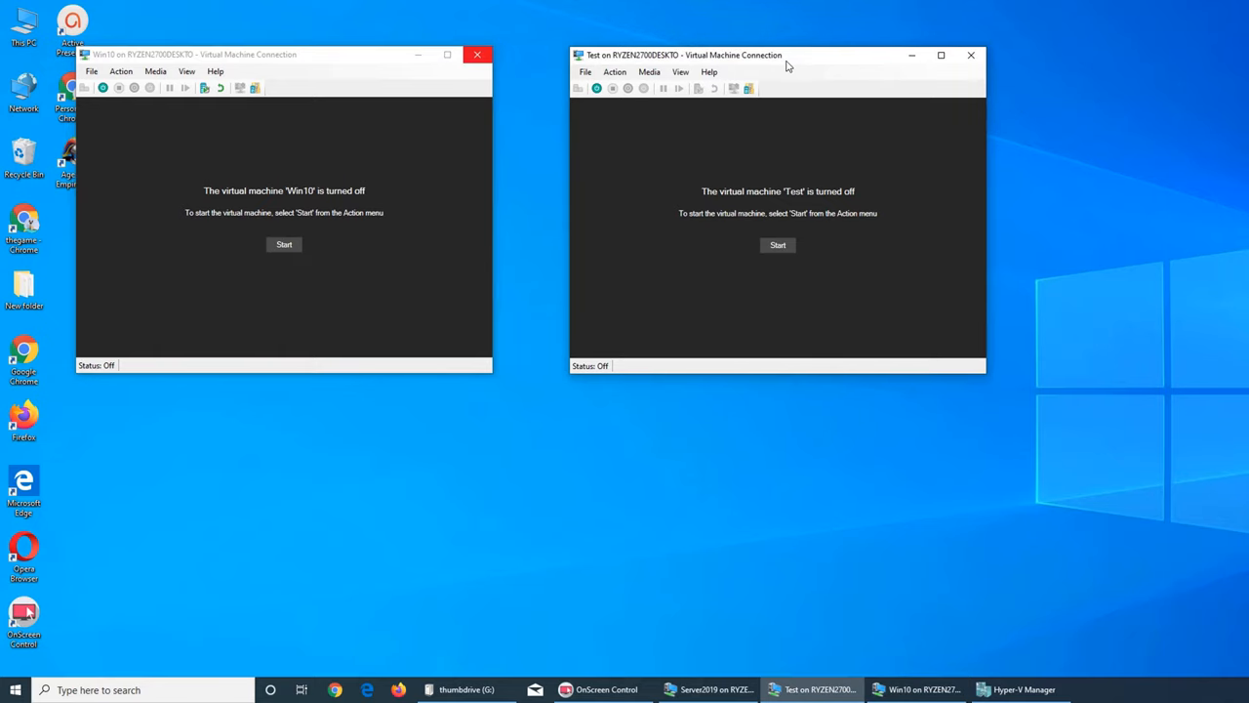
Start the Win10 virtual machine and continue from its last state instead of reverting
{"action": "left_click", "coordinate": [283, 244]}
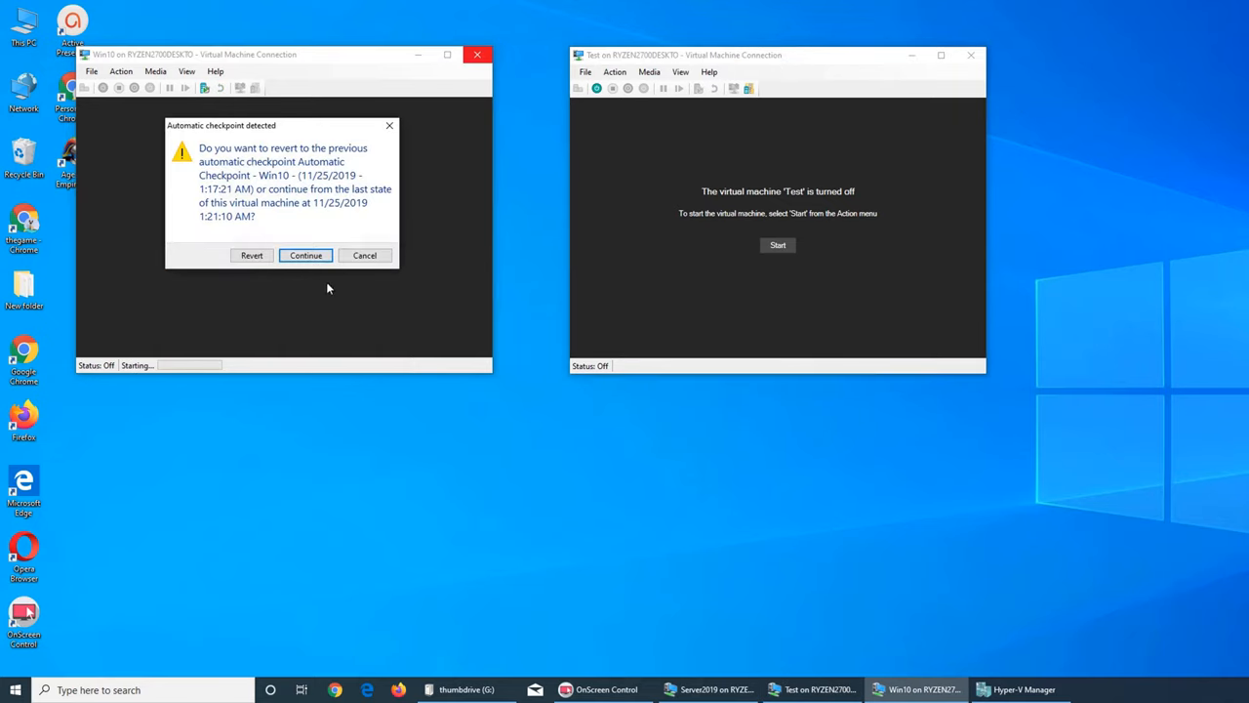
{"action": "left_click", "coordinate": [305, 253]}
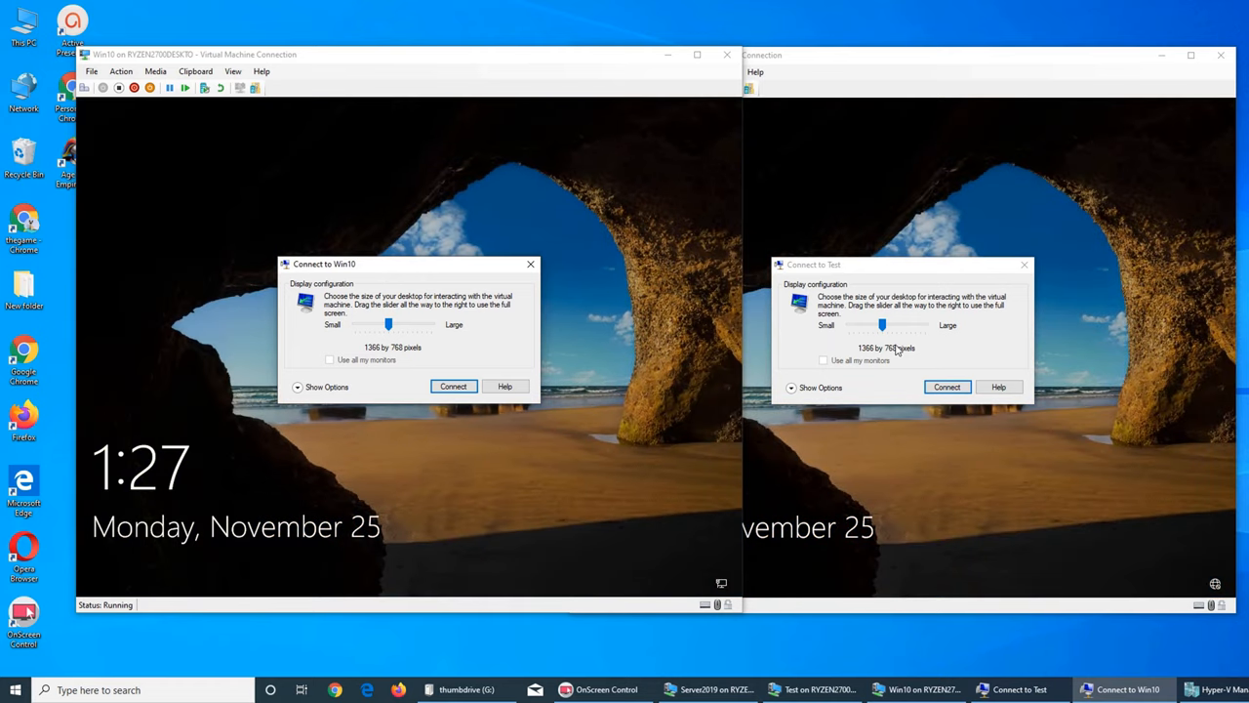
Show the Win10 connection dialog's Local Resources options with printers and clipboard sharing
{"action": "left_click", "coordinate": [453, 386]}
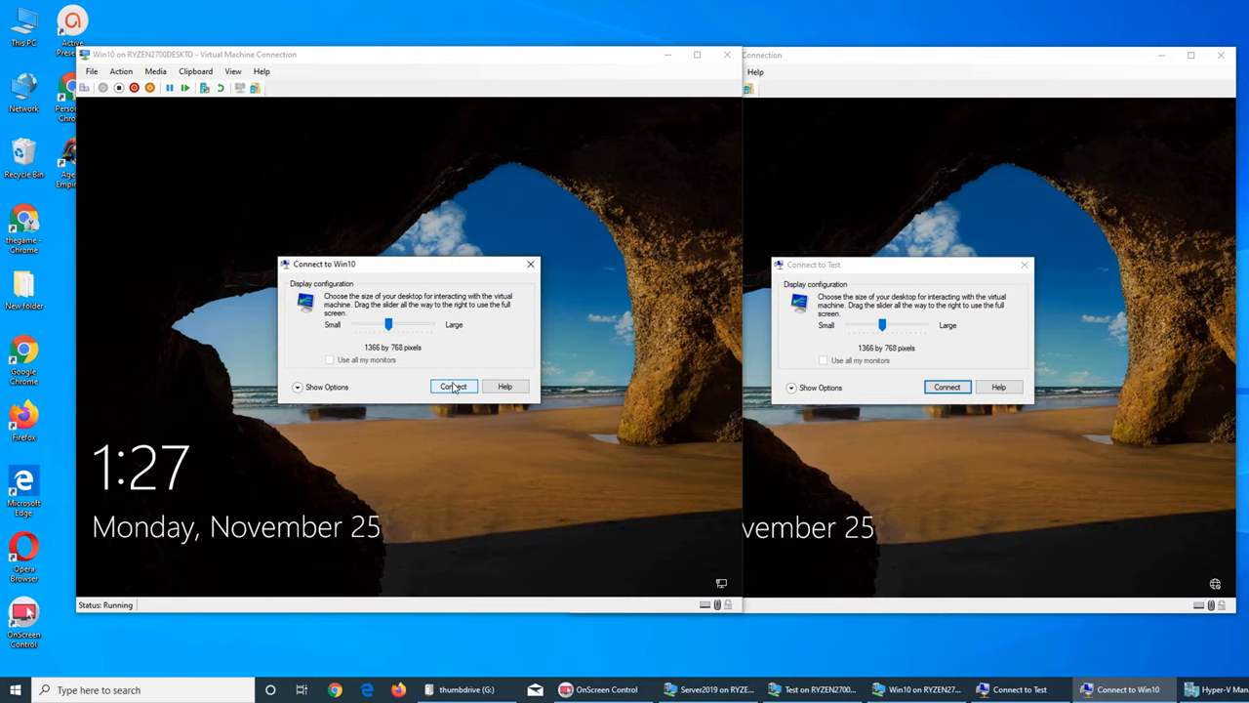
{"action": "left_click", "coordinate": [328, 386]}
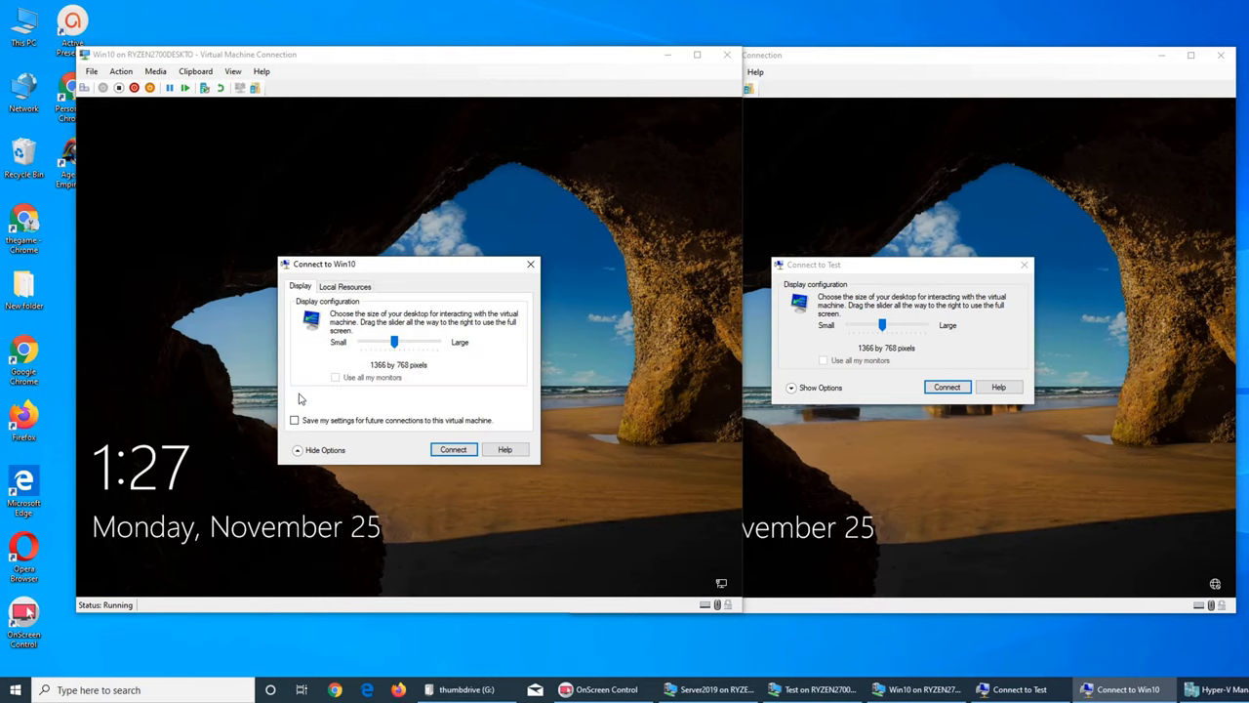
{"action": "mouse_move", "coordinate": [347, 422]}
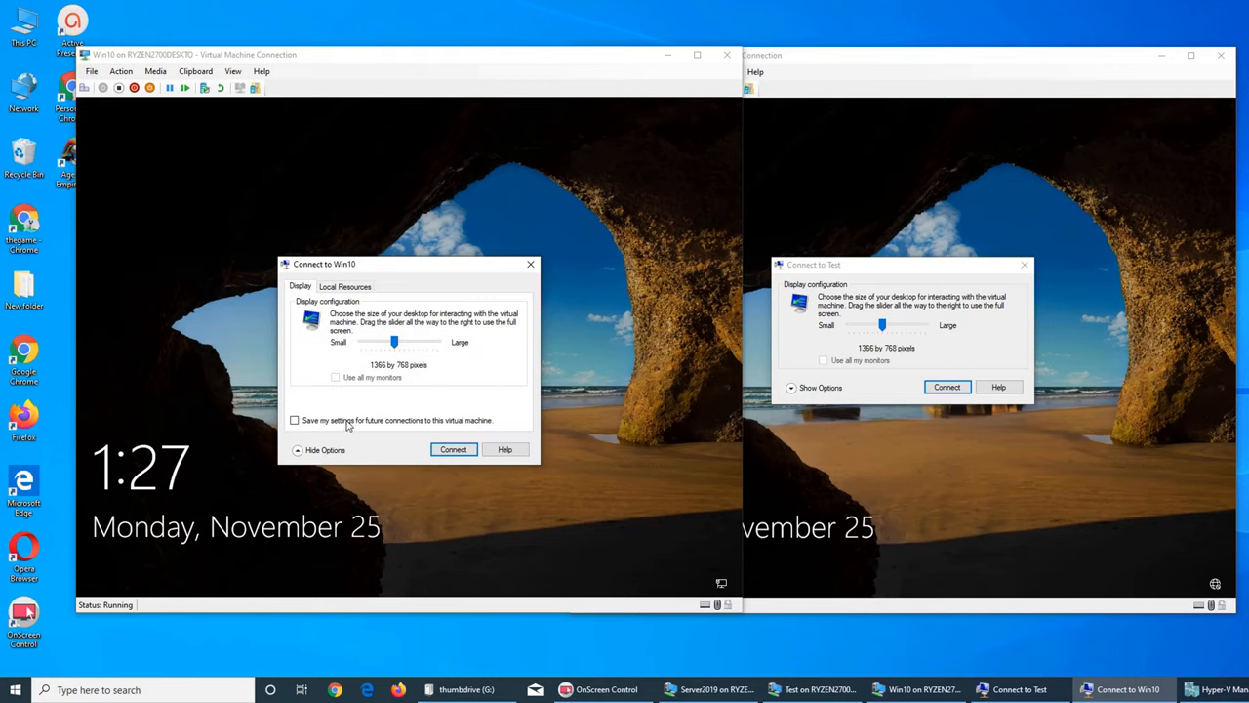
{"action": "left_click", "coordinate": [344, 285]}
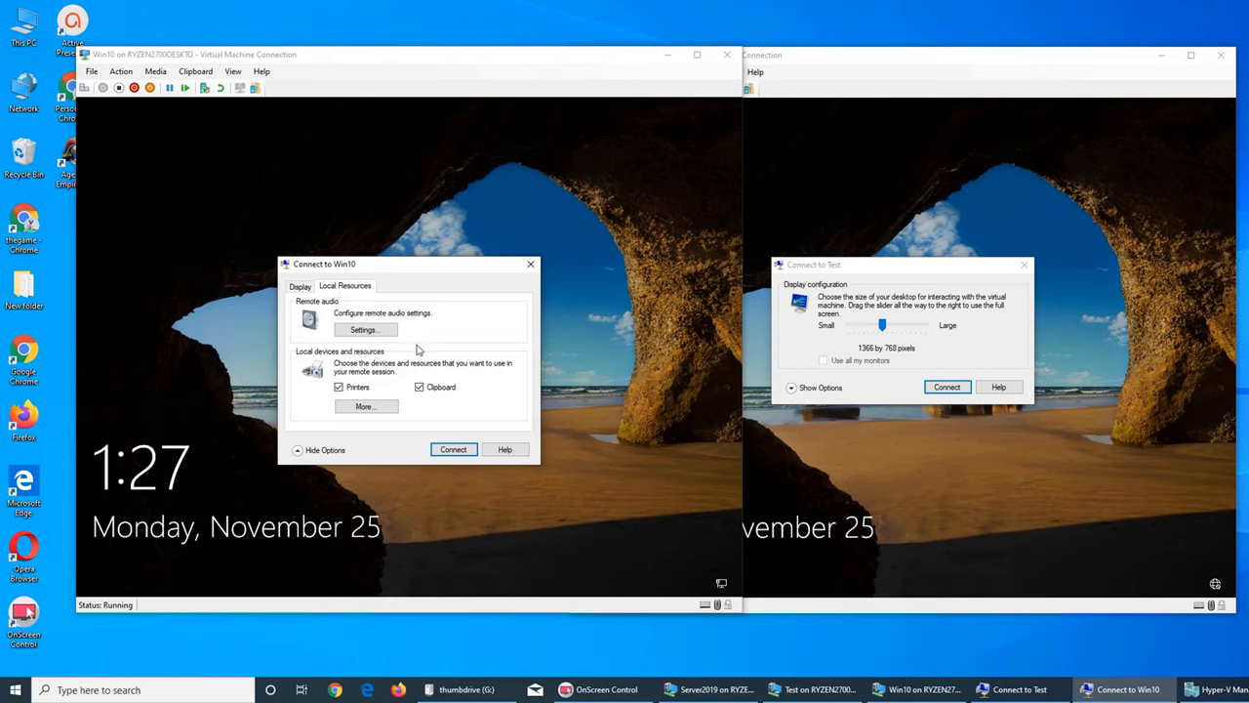
{"action": "mouse_move", "coordinate": [433, 361]}
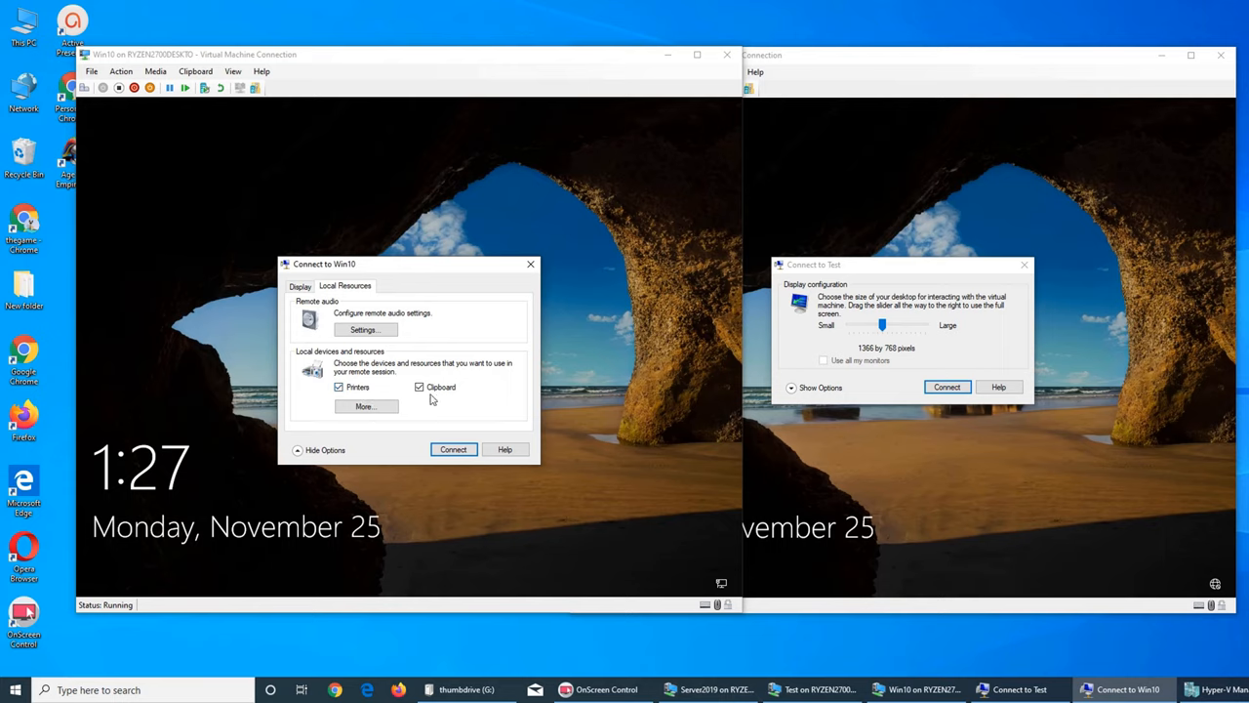
{"action": "mouse_move", "coordinate": [667, 355]}
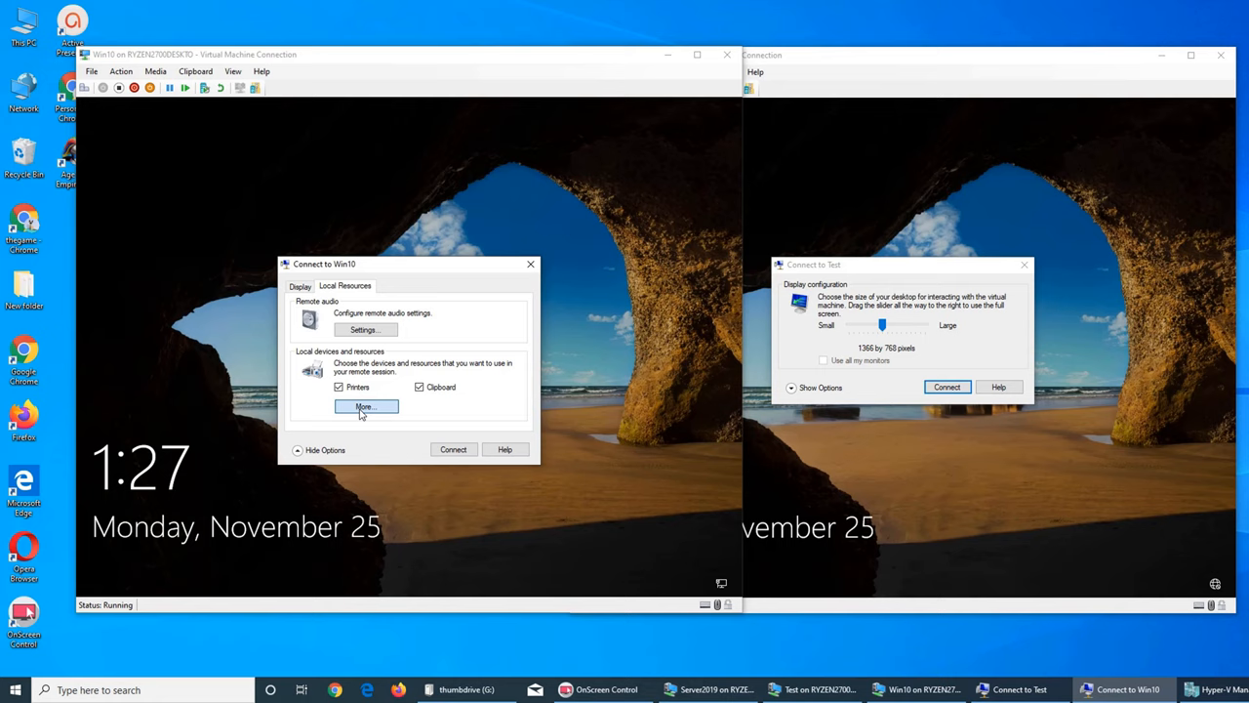
Share thumbdrive (G:) with Win10, connect, then expand the Test connection options
{"action": "left_click", "coordinate": [365, 406]}
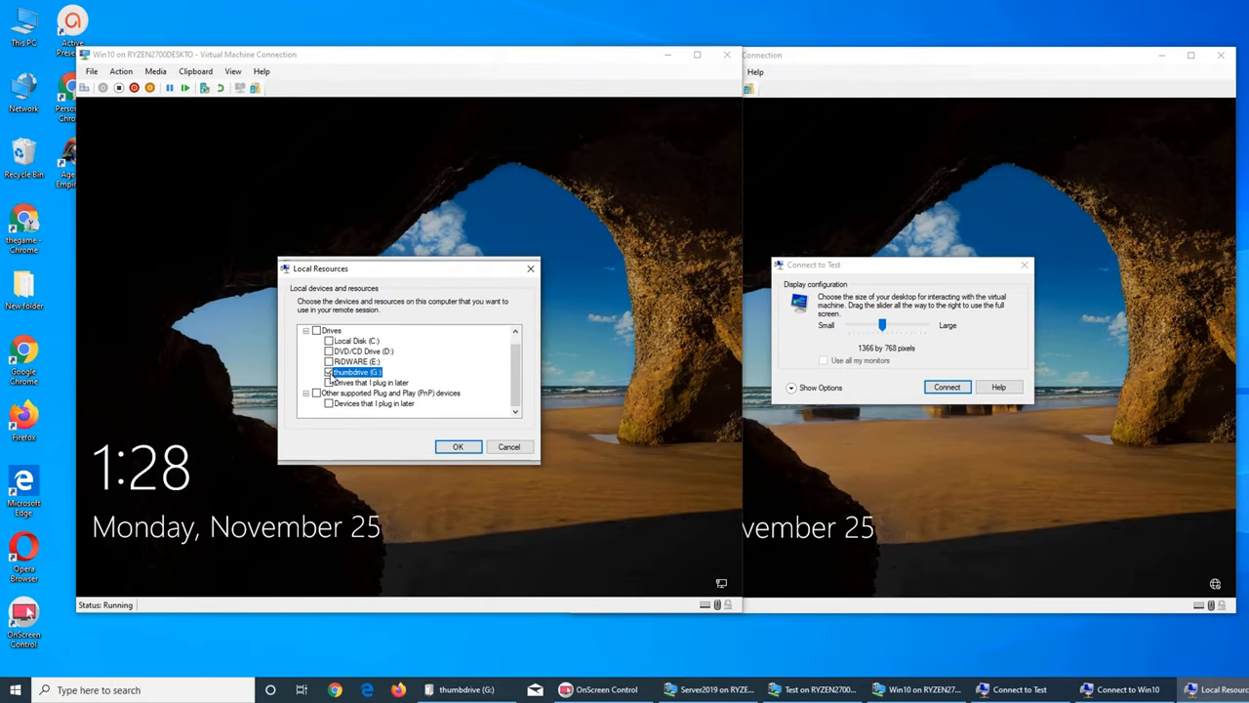
{"action": "left_click", "coordinate": [328, 371]}
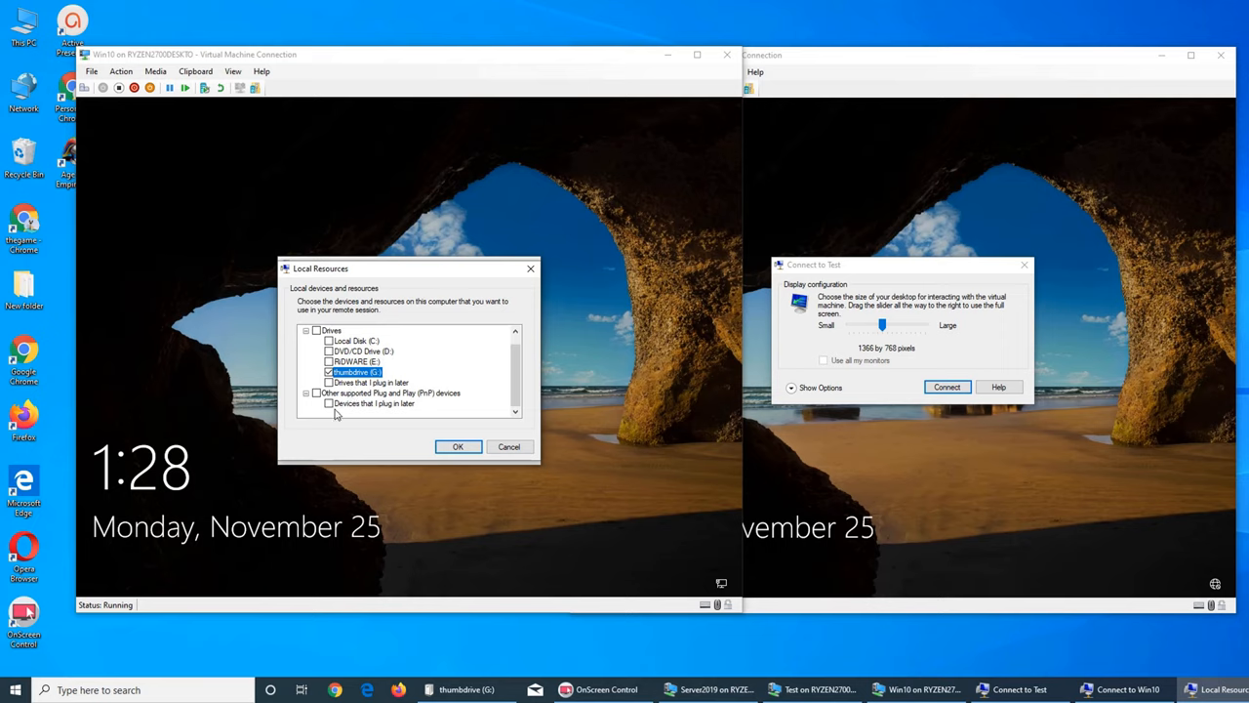
{"action": "mouse_move", "coordinate": [621, 256]}
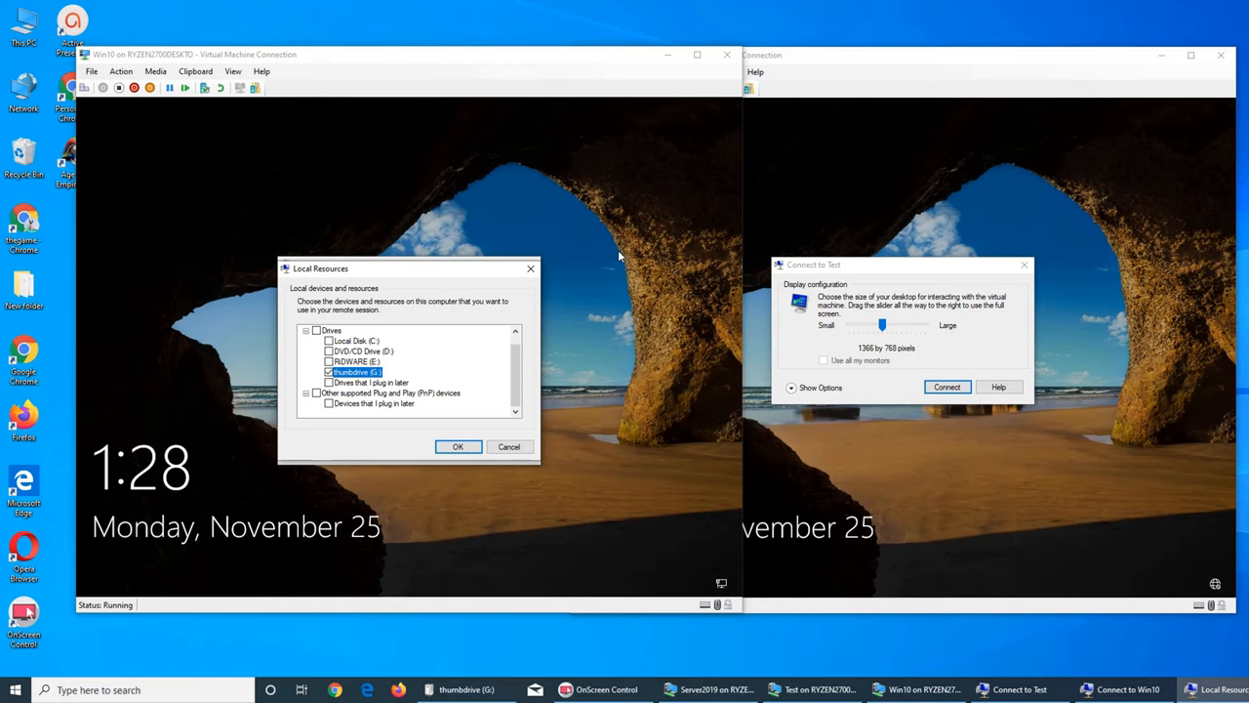
{"action": "mouse_move", "coordinate": [599, 375]}
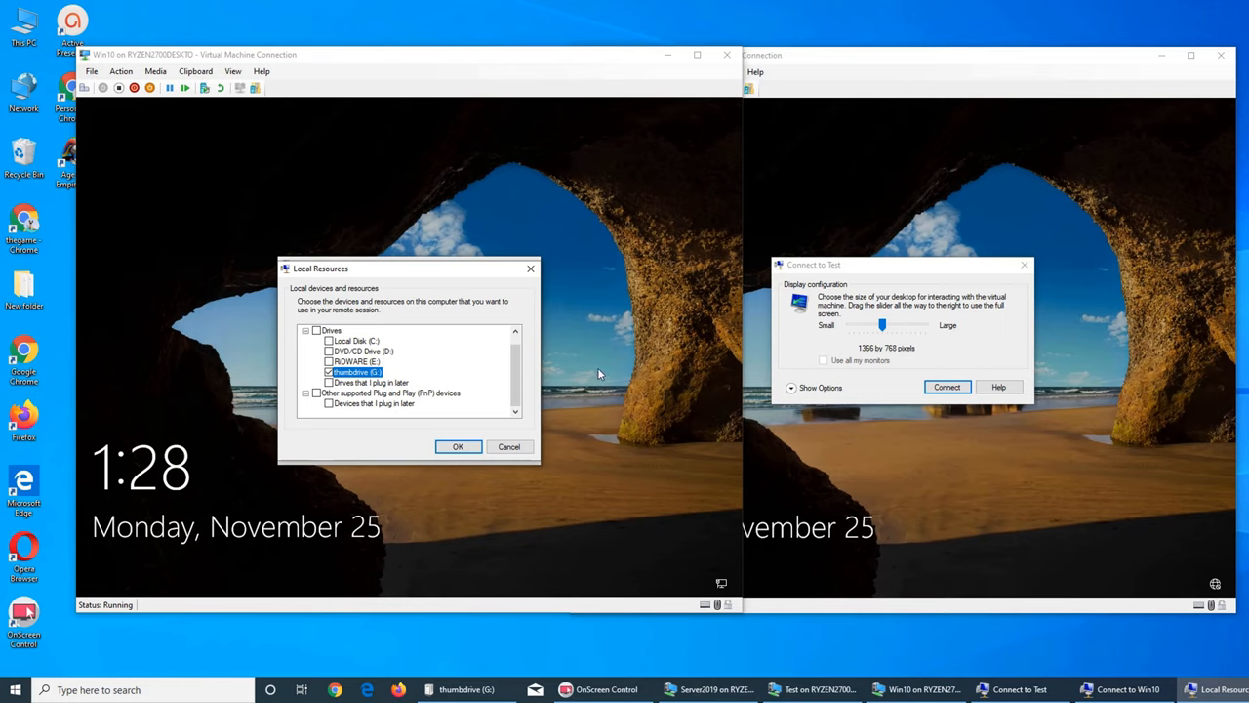
{"action": "mouse_move", "coordinate": [619, 380]}
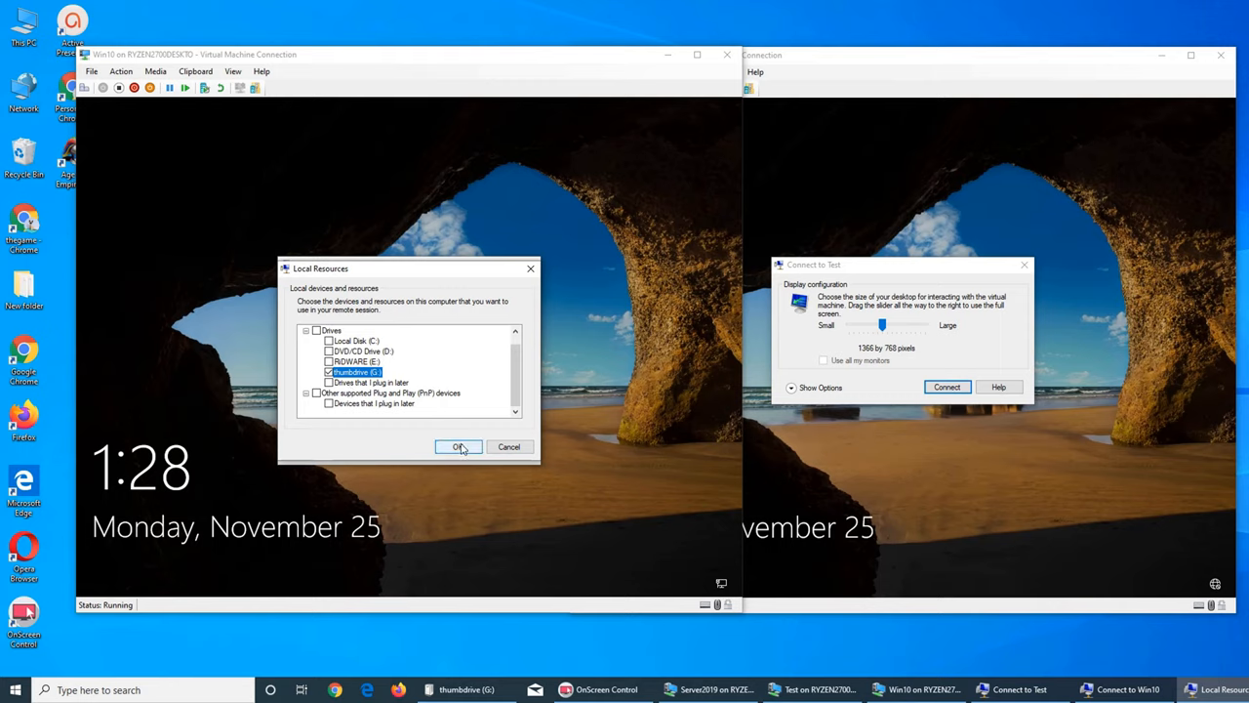
{"action": "left_click", "coordinate": [457, 445]}
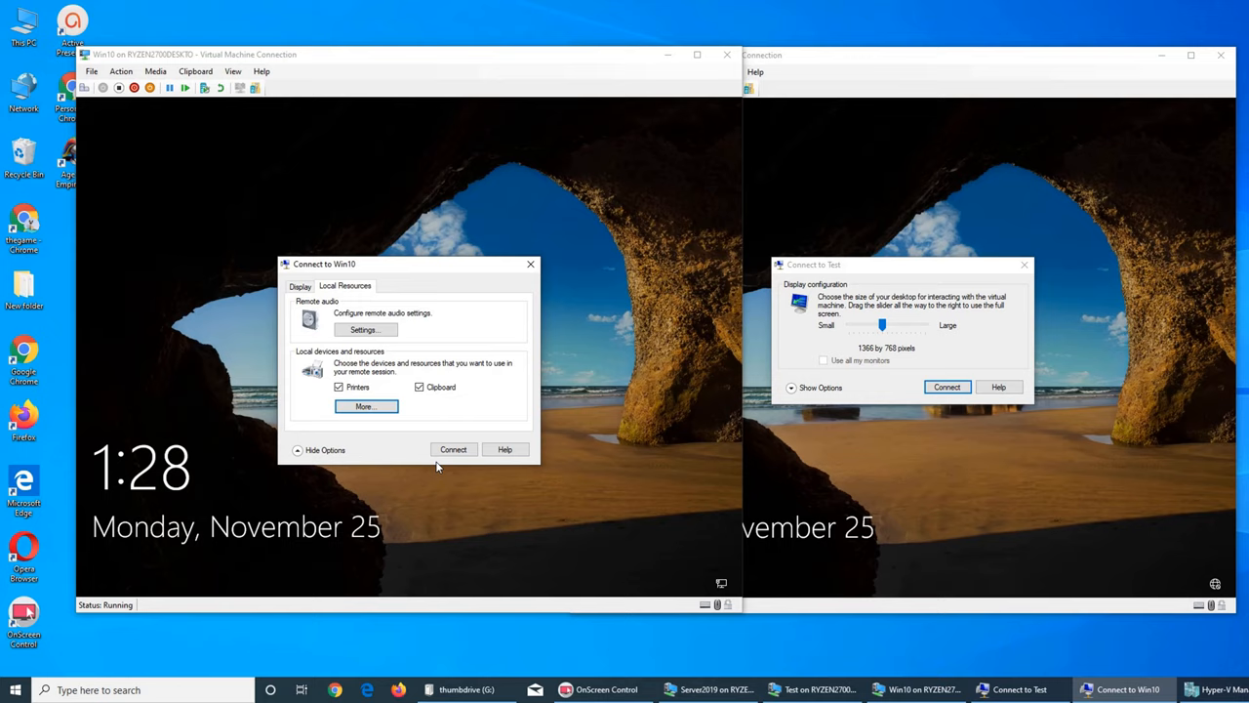
{"action": "left_click", "coordinate": [452, 449]}
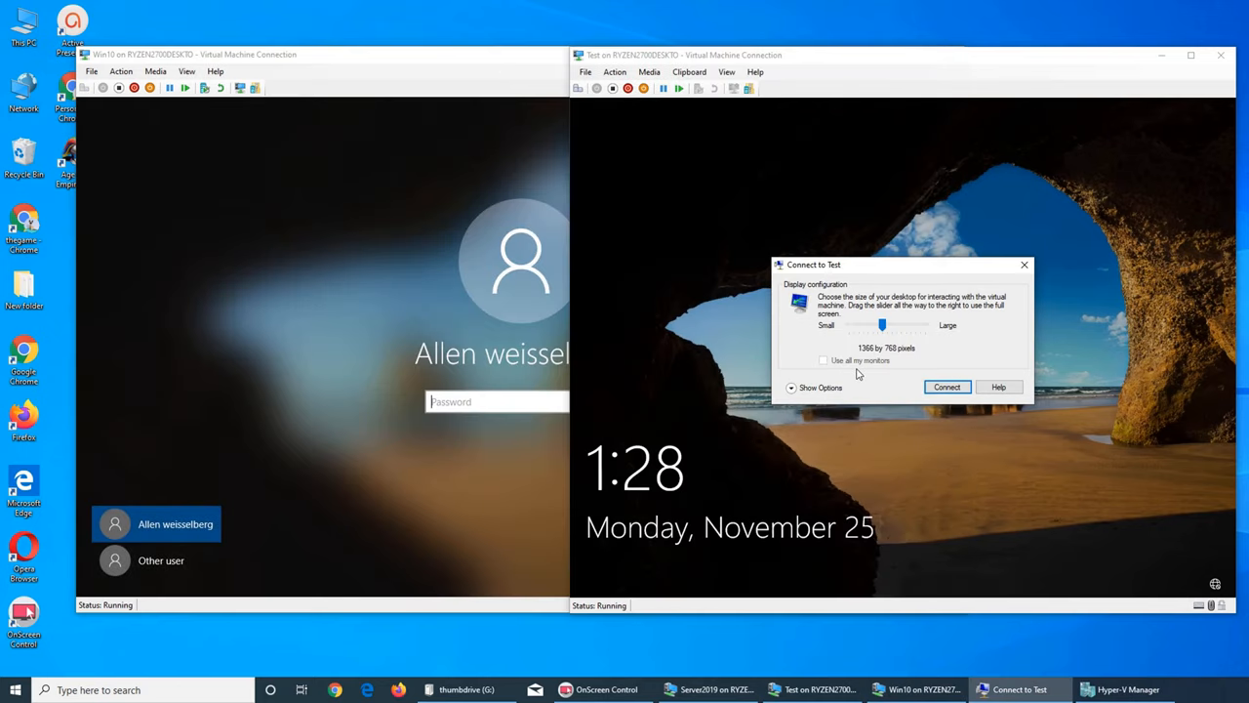
{"action": "left_click", "coordinate": [819, 387]}
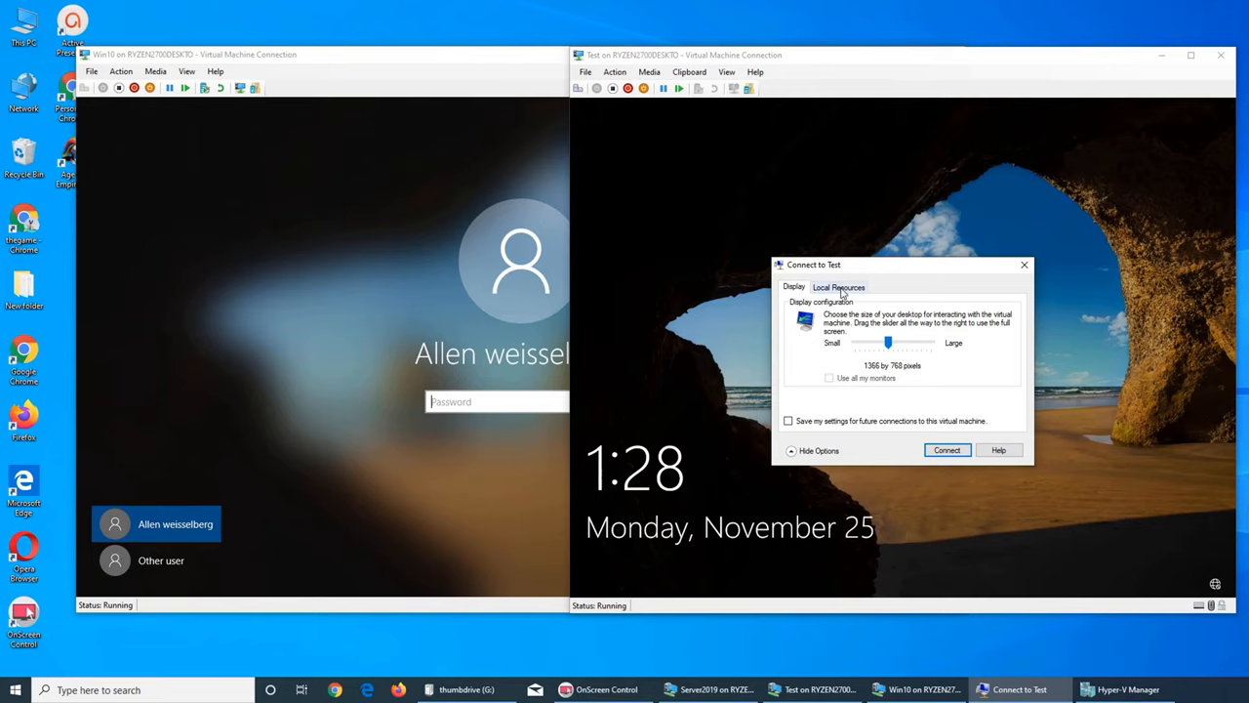
Review Test's local resources and shareable drives, then connect to the Test VM
{"action": "left_click", "coordinate": [838, 287]}
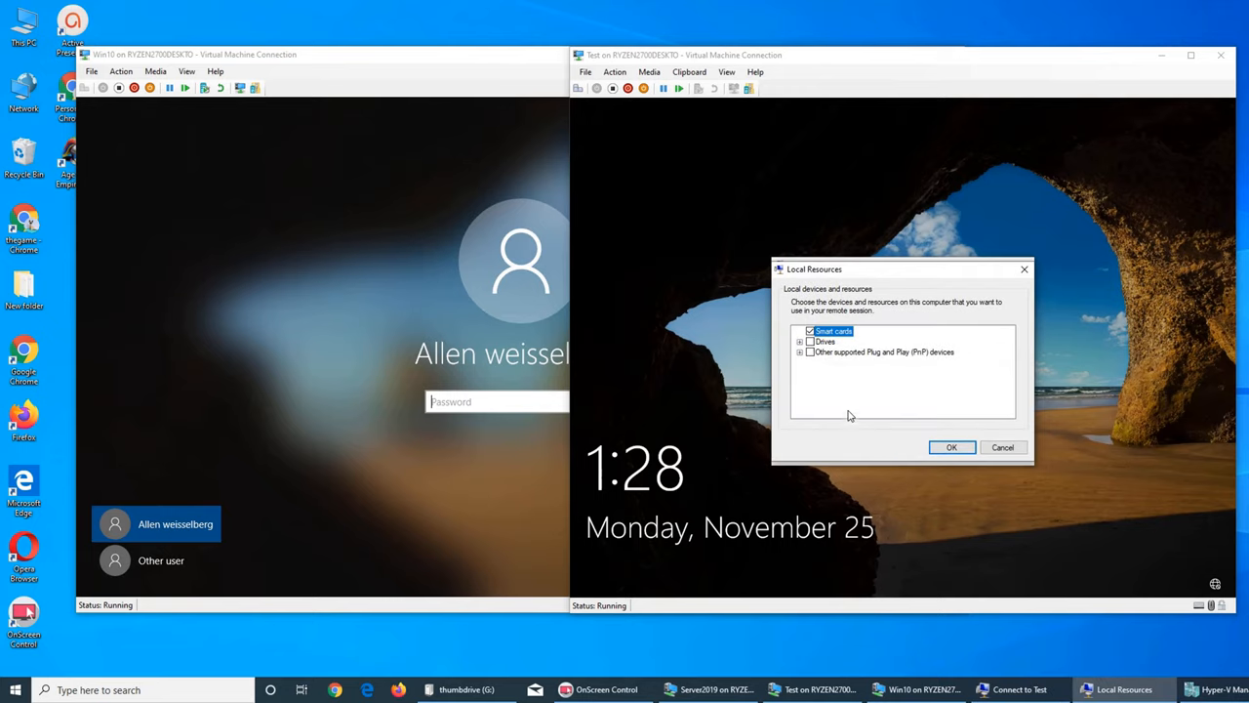
{"action": "left_click", "coordinate": [800, 341]}
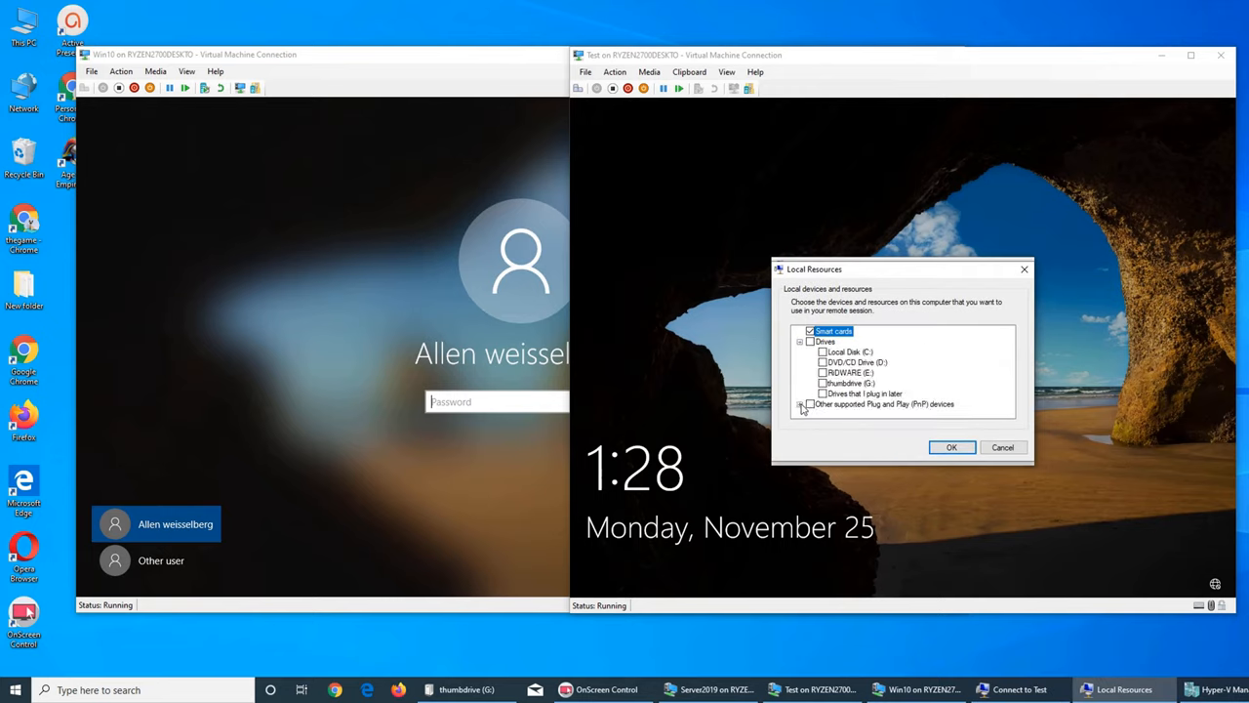
{"action": "left_click", "coordinate": [952, 447]}
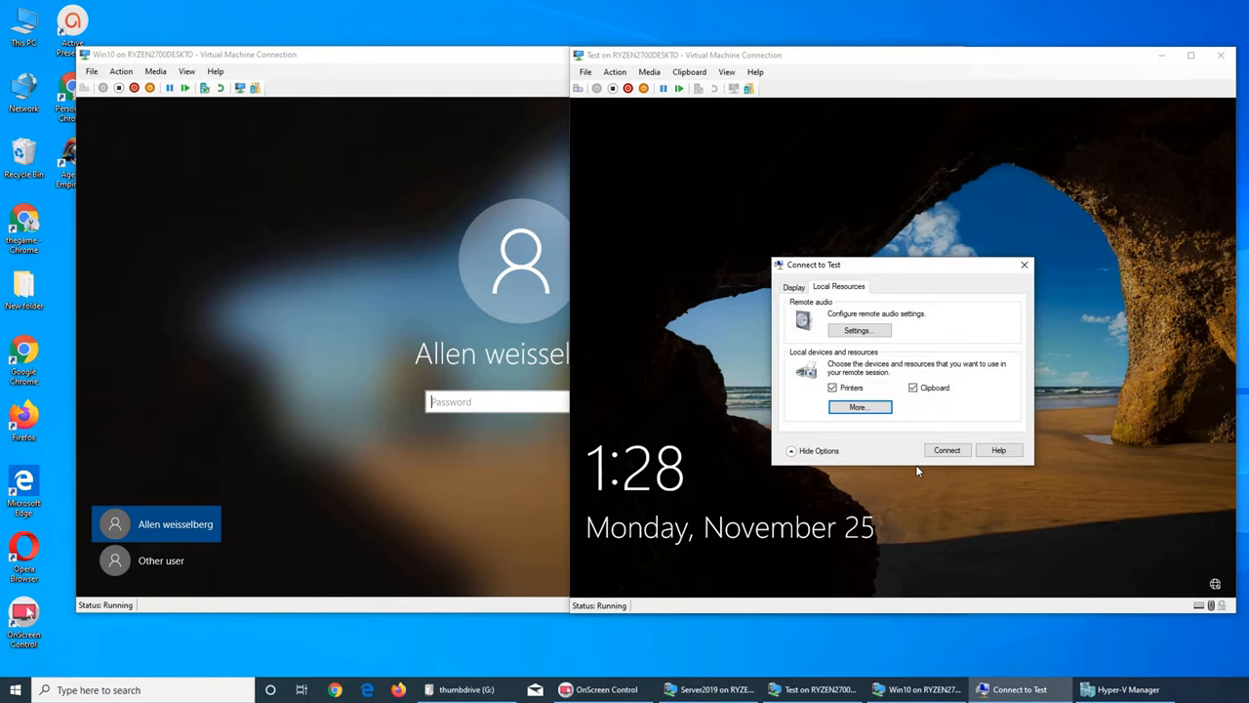
{"action": "left_click", "coordinate": [947, 449]}
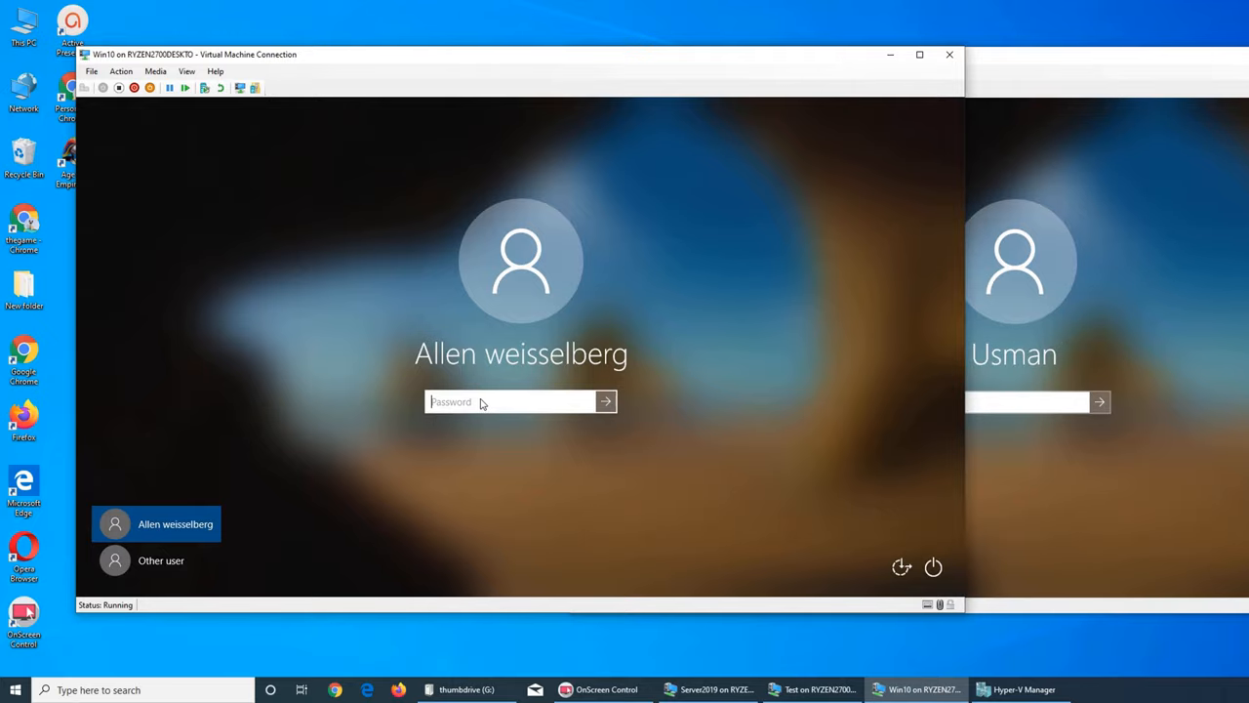
{"action": "mouse_move", "coordinate": [196, 494]}
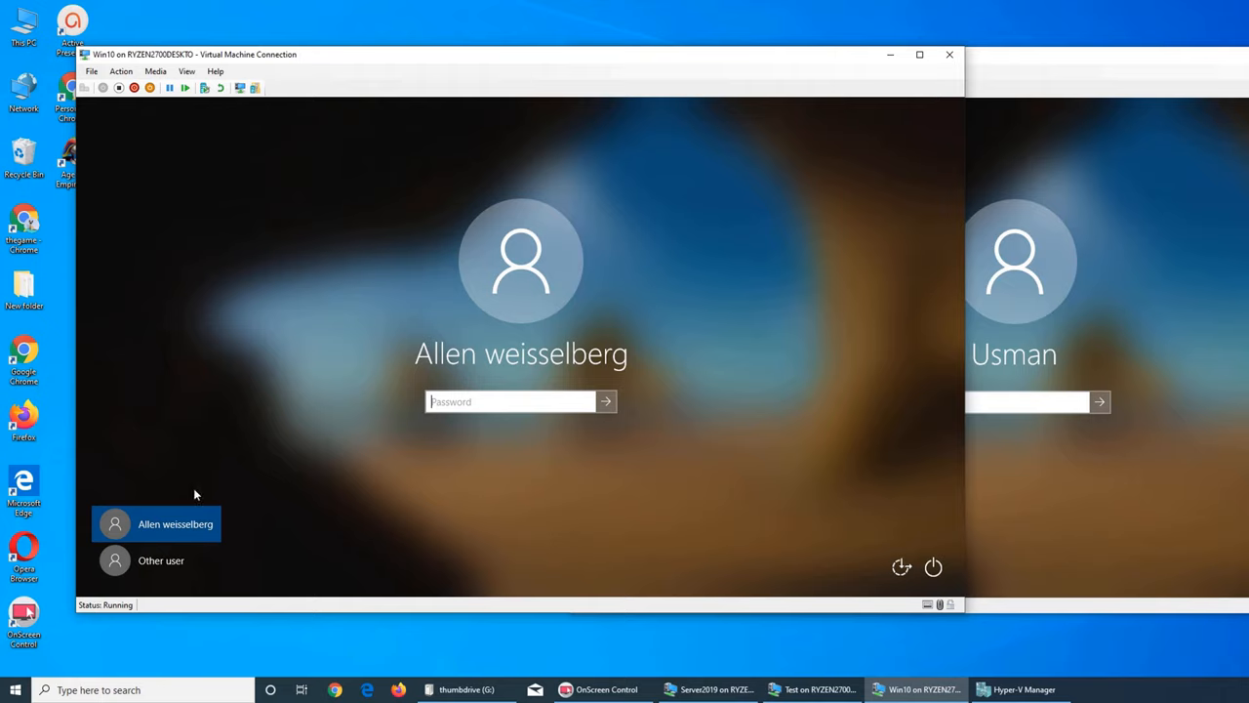
Sign in to Win10 as other user .\usman with the password
{"action": "left_click", "coordinate": [160, 561]}
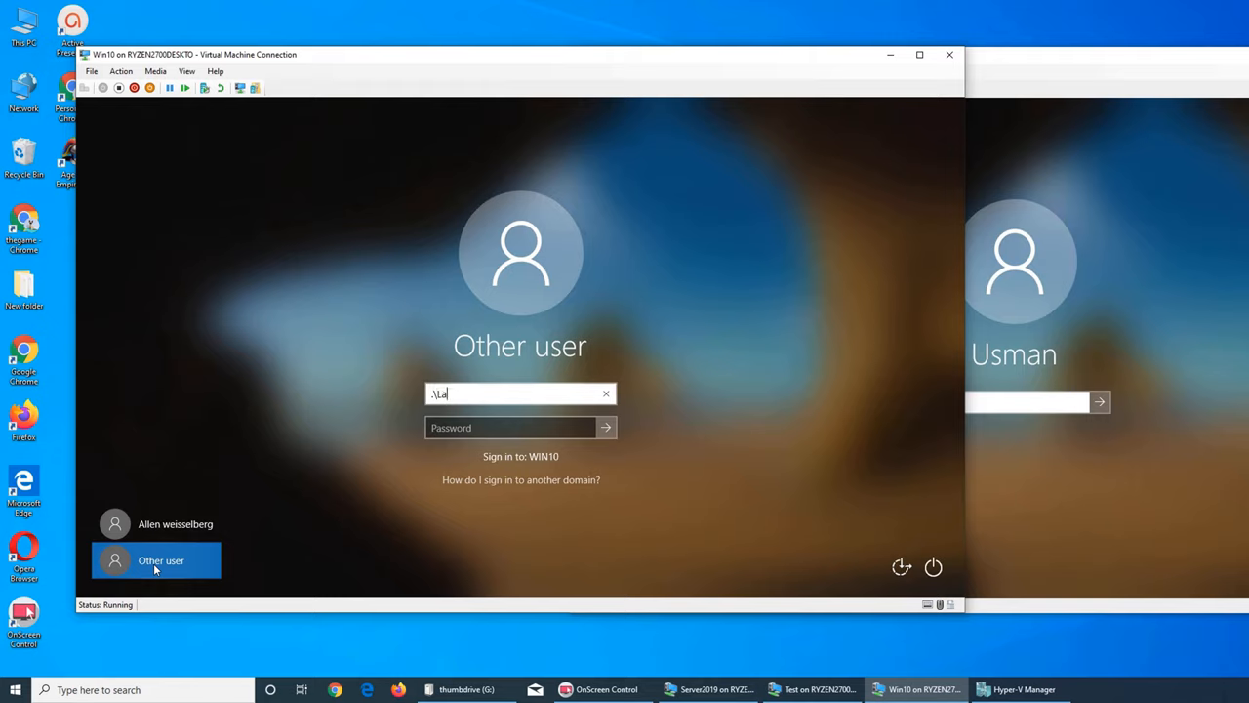
{"action": "key", "text": "Backspace"}
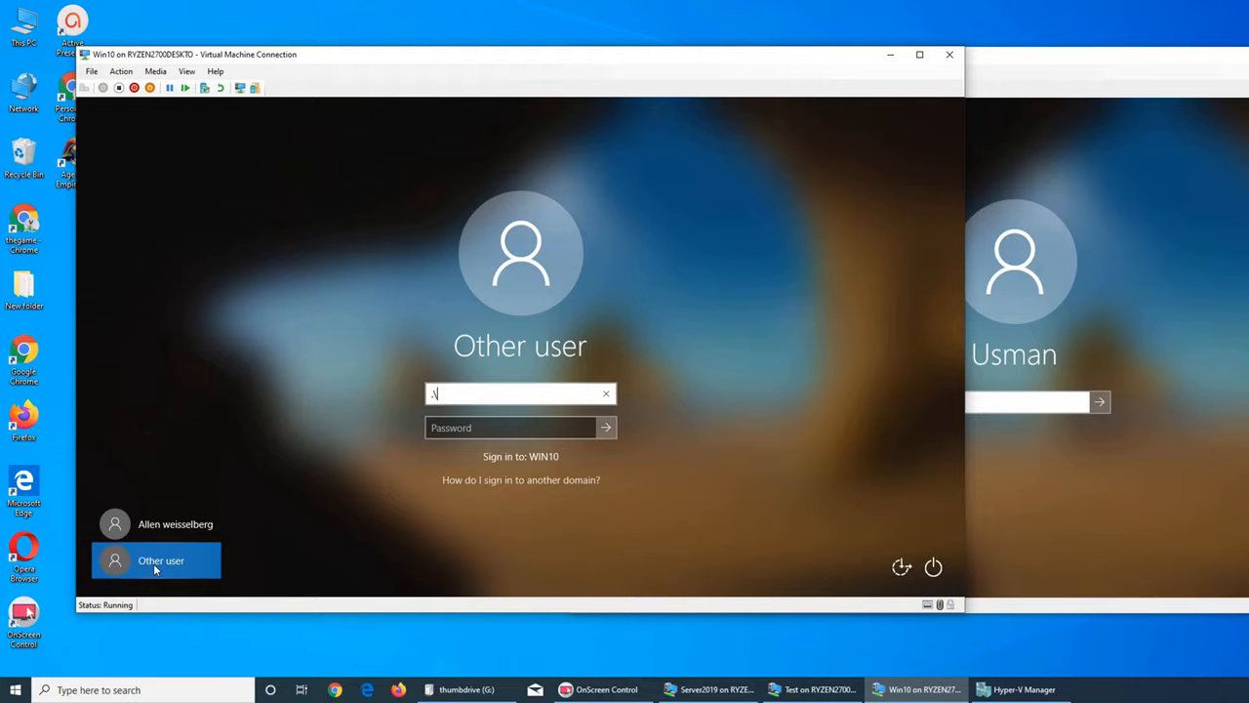
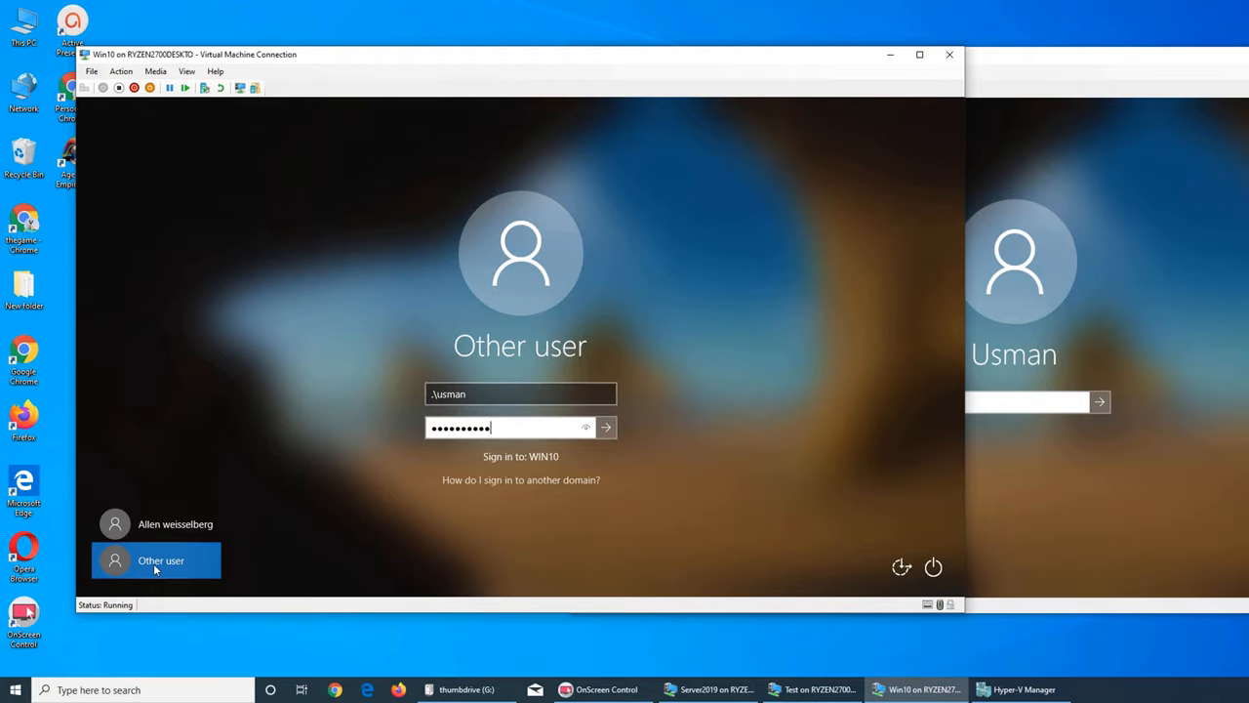
{"action": "left_click", "coordinate": [632, 425]}
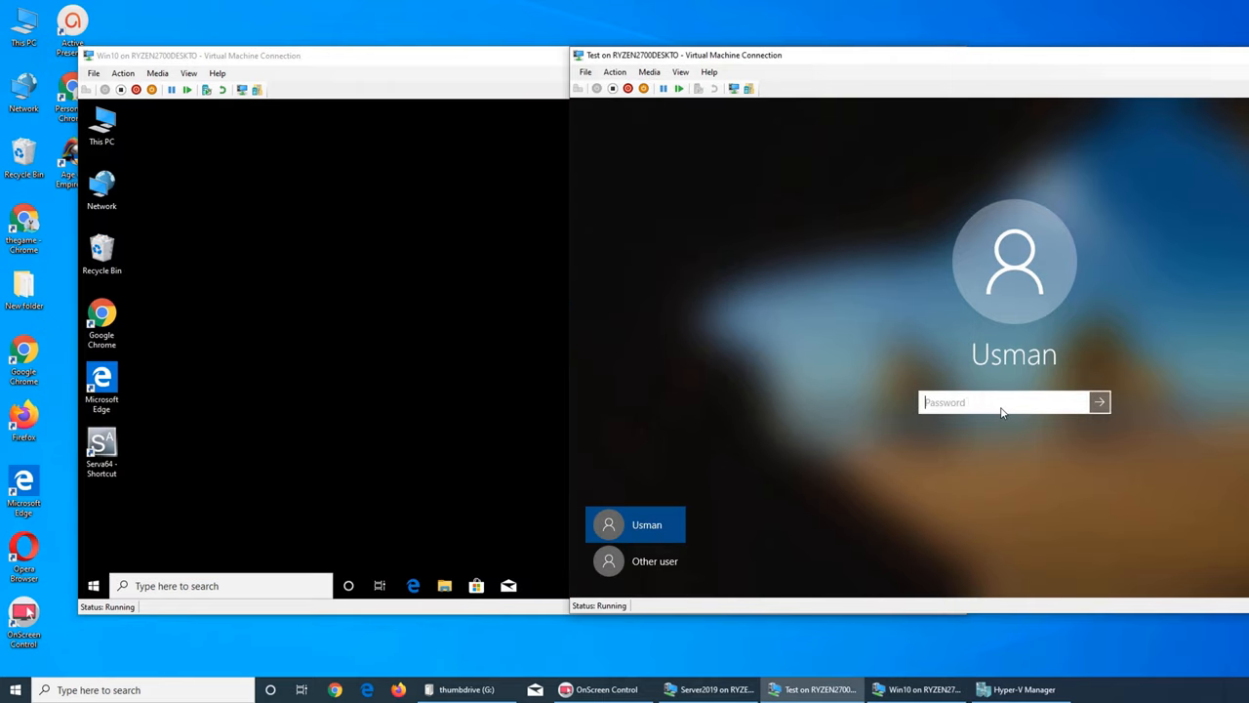
Enter the password and sign in to the Test VM
{"action": "type", "text": "password"}
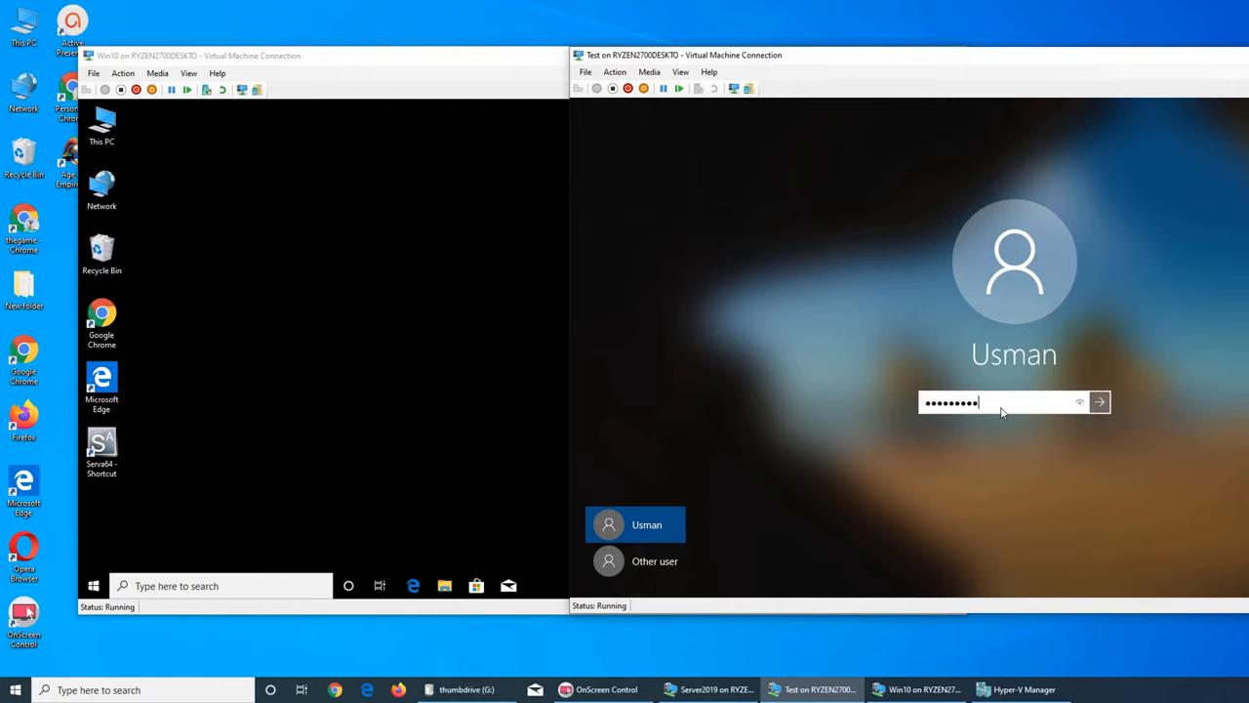
{"action": "left_click", "coordinate": [1103, 402]}
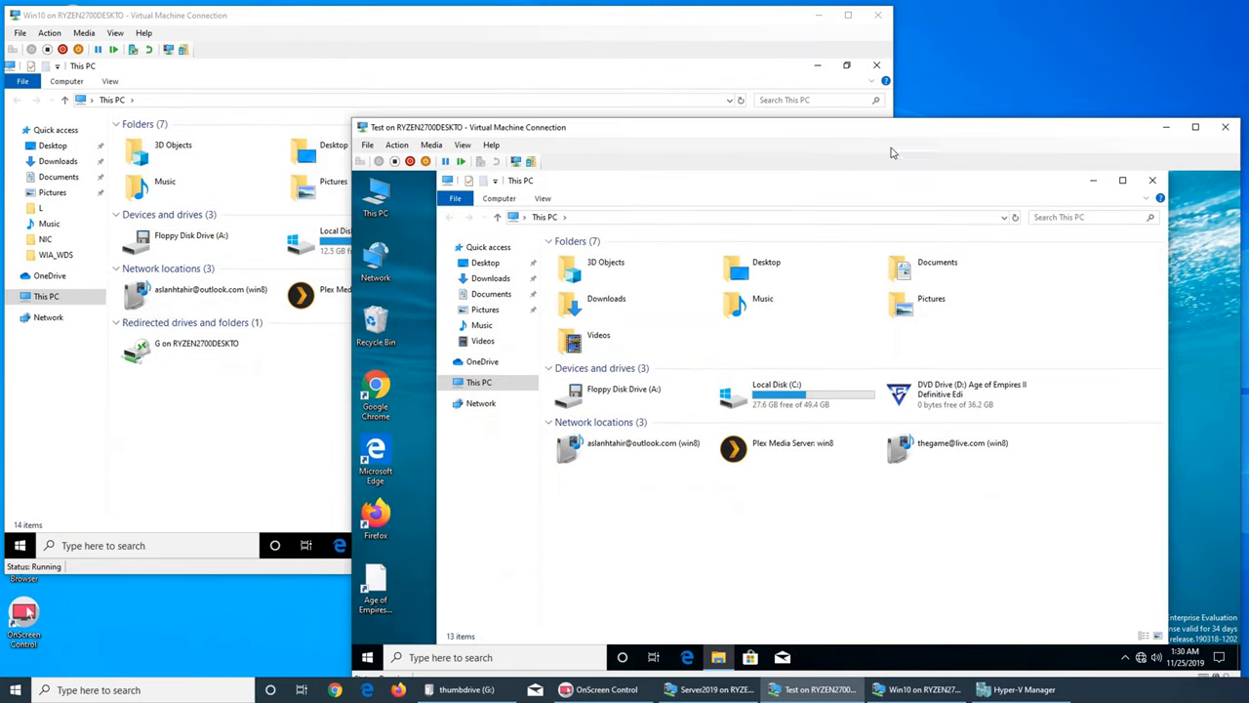
{"action": "mouse_move", "coordinate": [812, 418]}
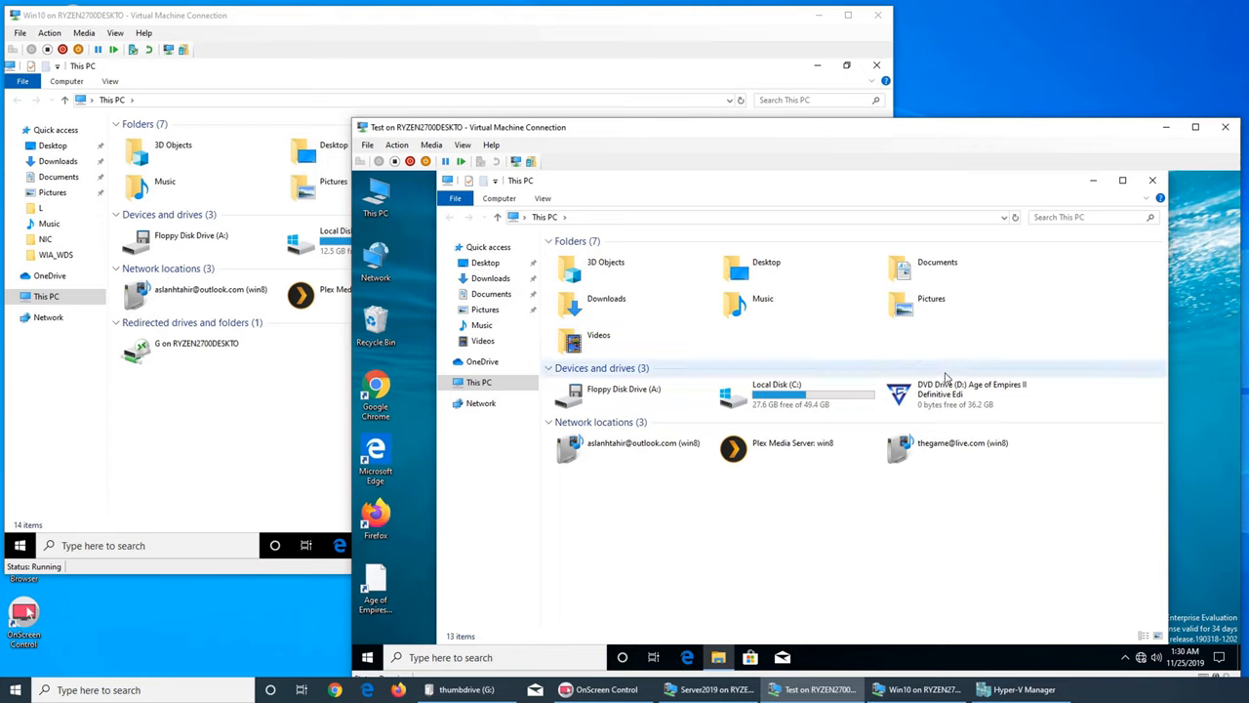
Attempt to eject the Age of Empires II disc from DVD Drive (D:) and dismiss the error
{"action": "right_click", "coordinate": [966, 395]}
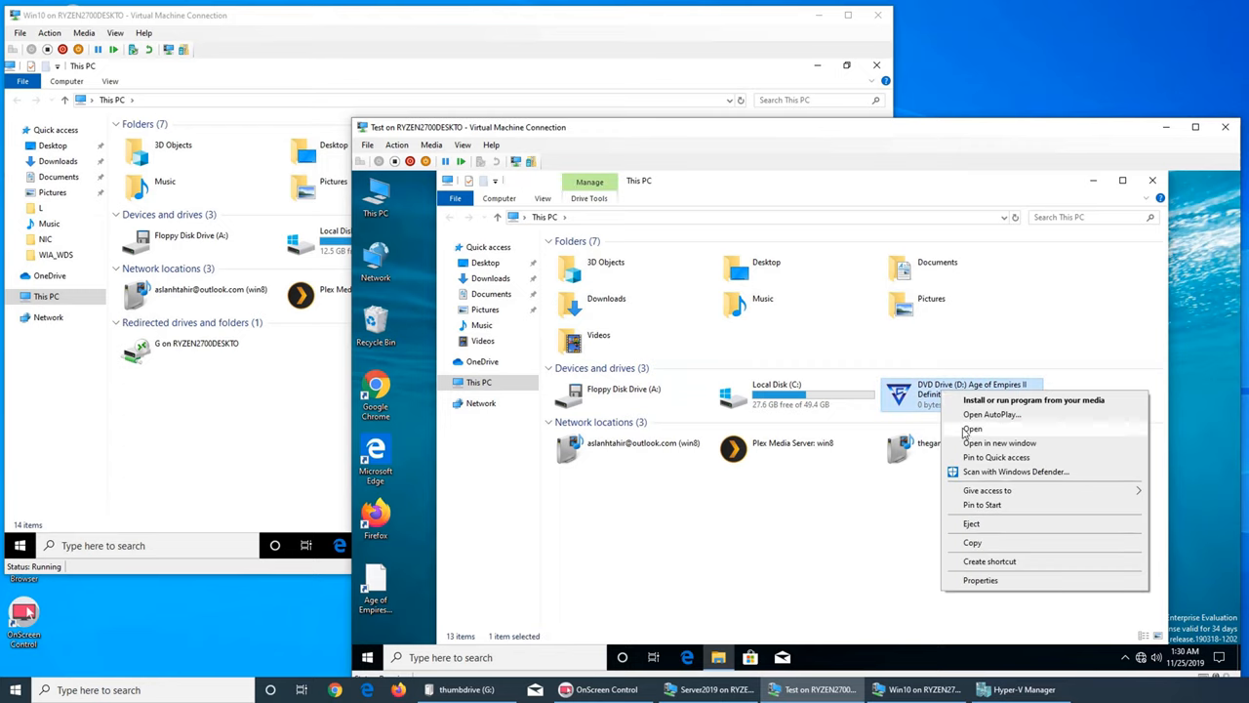
{"action": "left_click", "coordinate": [972, 523]}
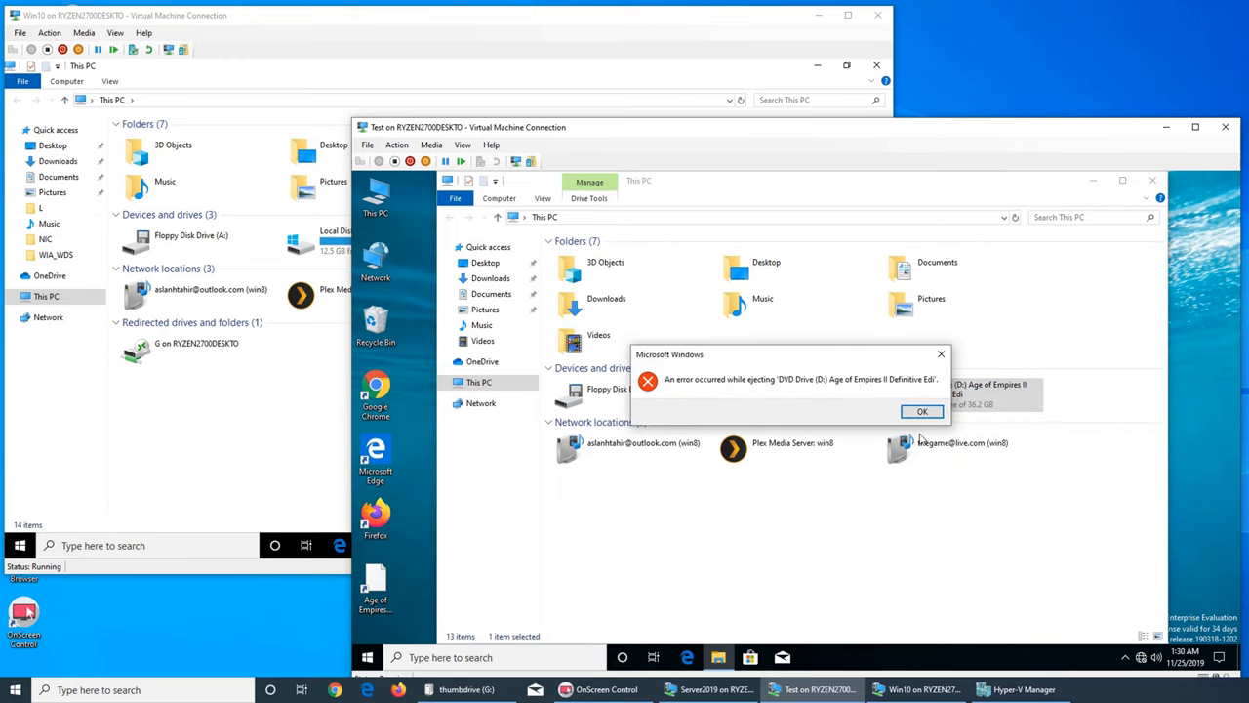
{"action": "left_click", "coordinate": [922, 410]}
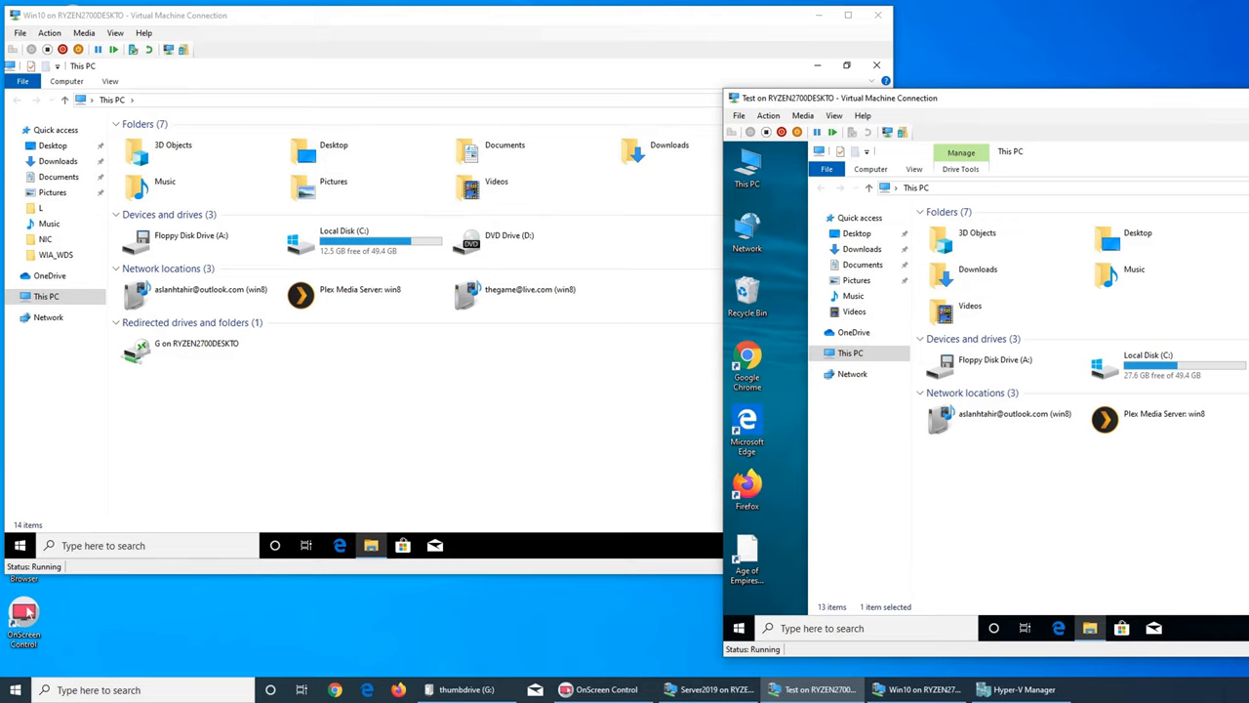
{"action": "mouse_move", "coordinate": [1148, 244]}
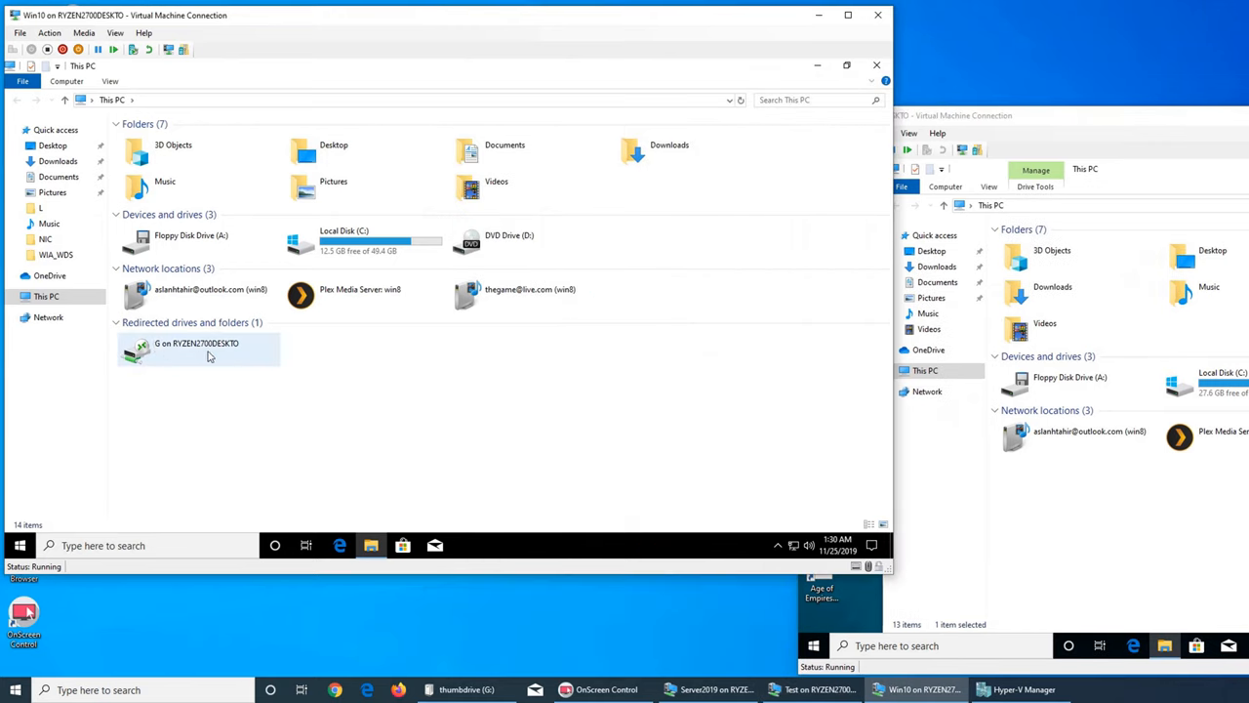
{"action": "mouse_move", "coordinate": [135, 369]}
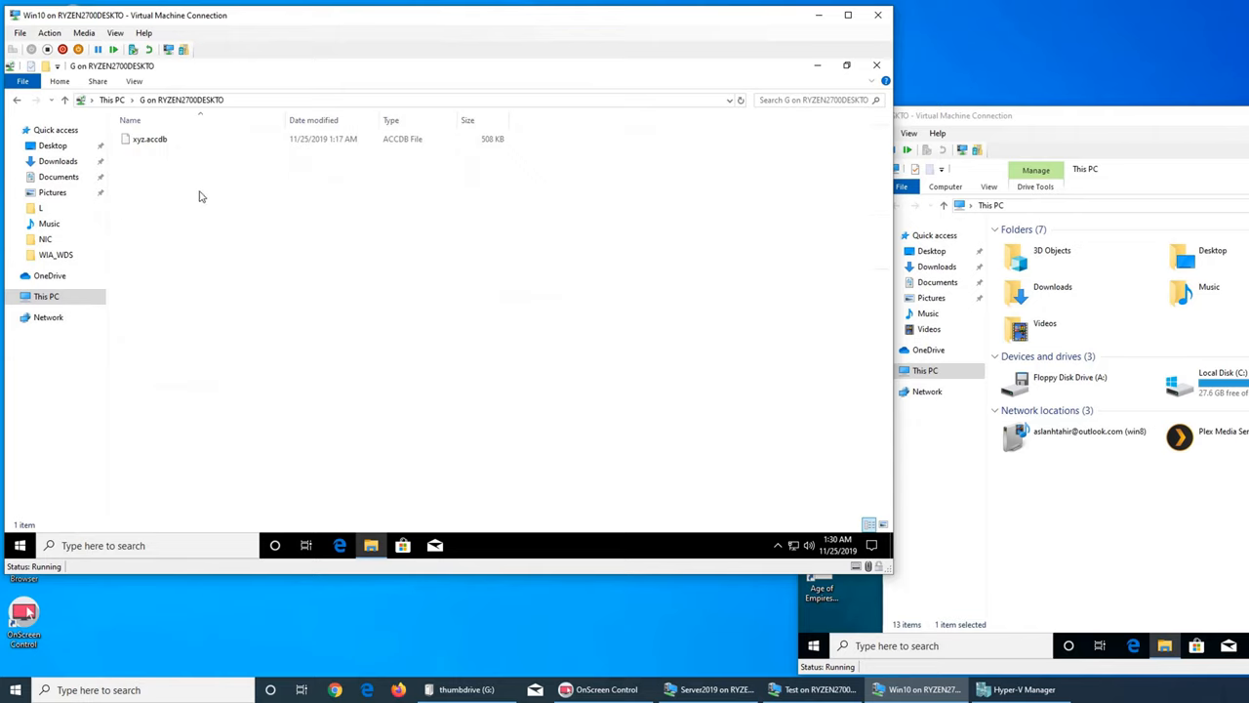
Select the sys.accdb database file on the VM's redirected G drive
{"action": "left_click", "coordinate": [146, 139]}
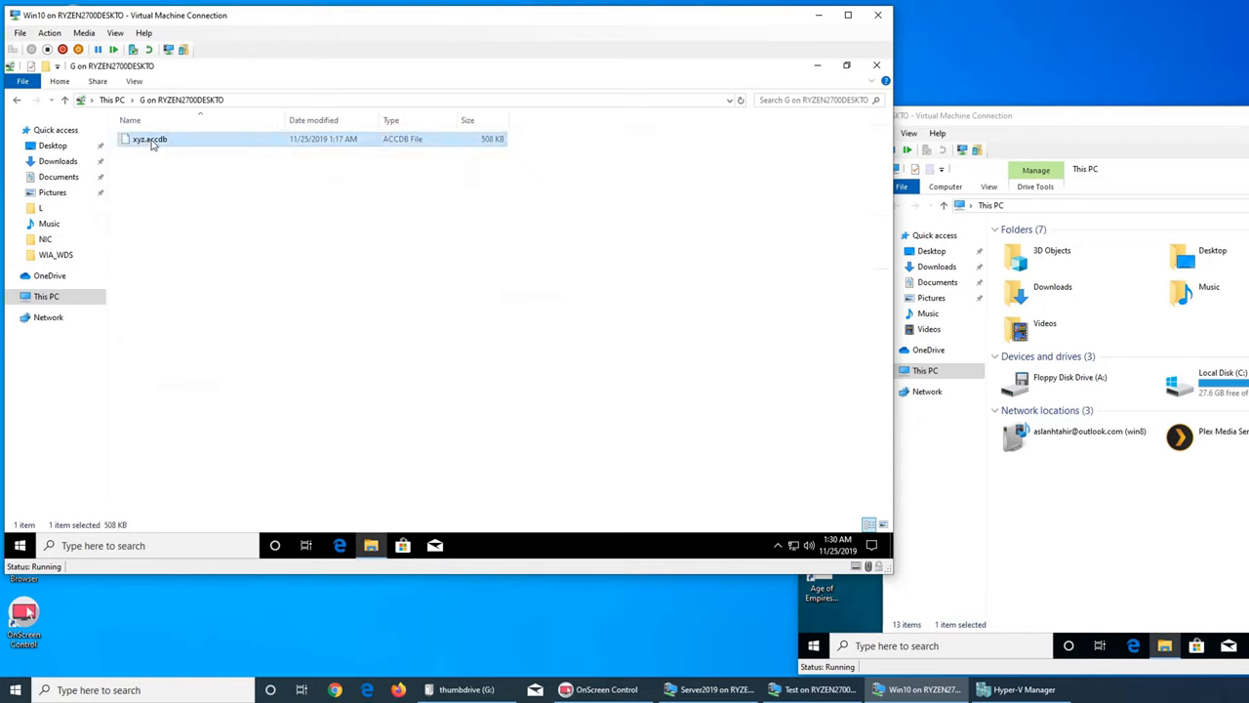
{"action": "mouse_move", "coordinate": [153, 145]}
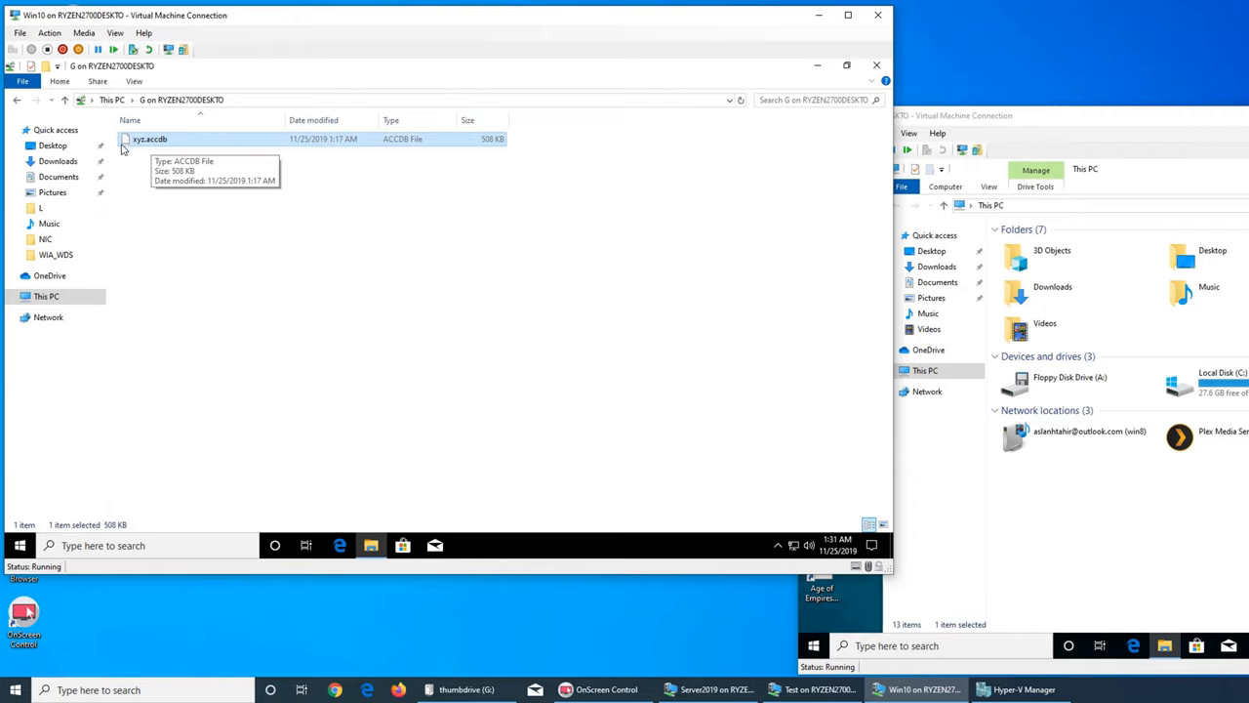
{"action": "mouse_move", "coordinate": [277, 380]}
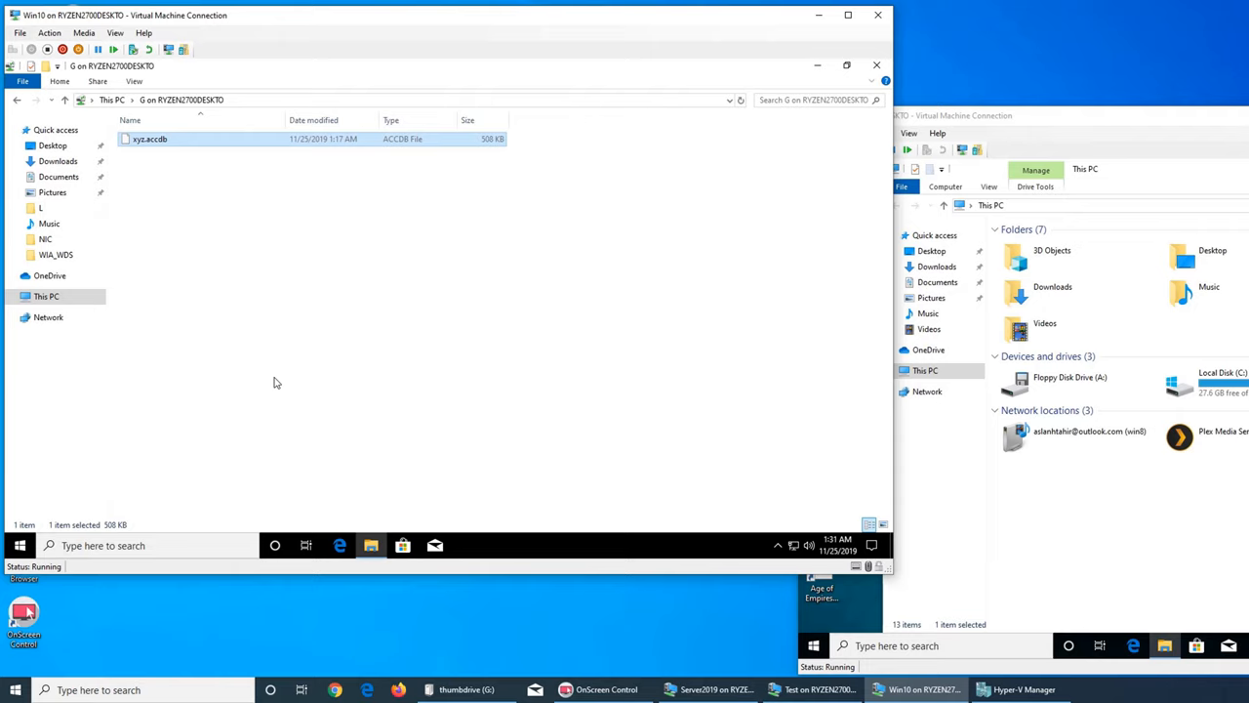
{"action": "mouse_move", "coordinate": [788, 198]}
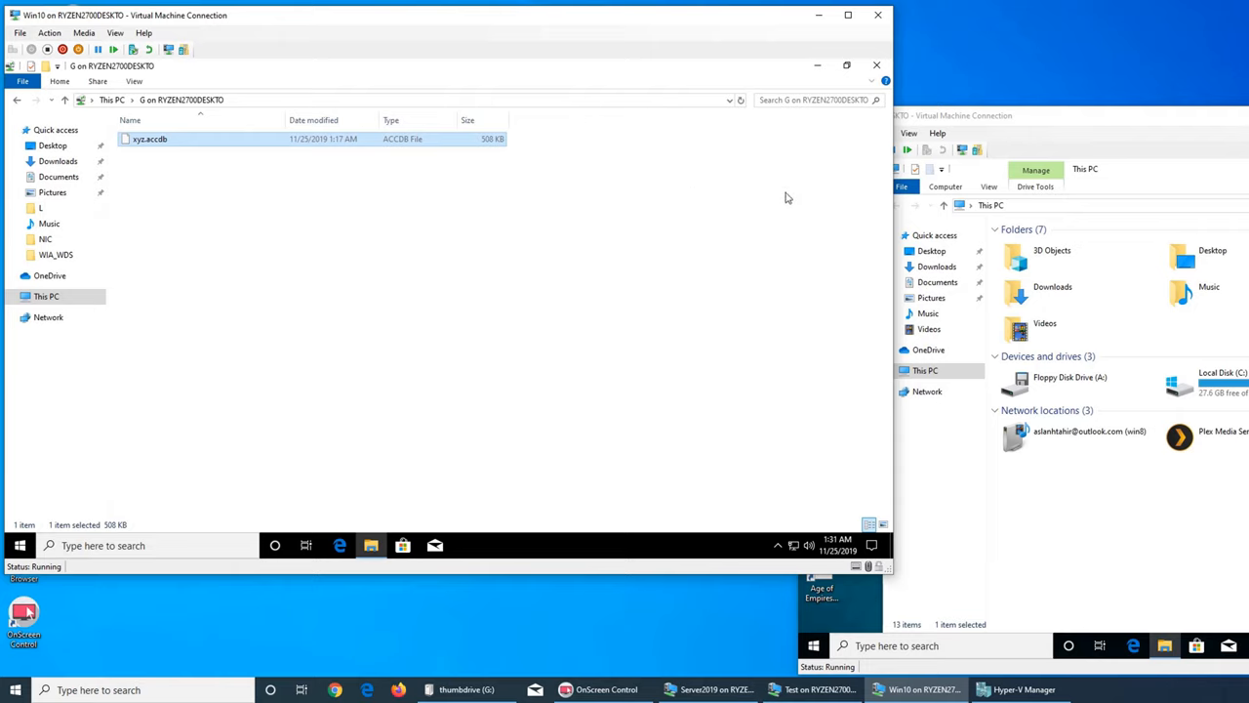
{"action": "mouse_move", "coordinate": [148, 140]}
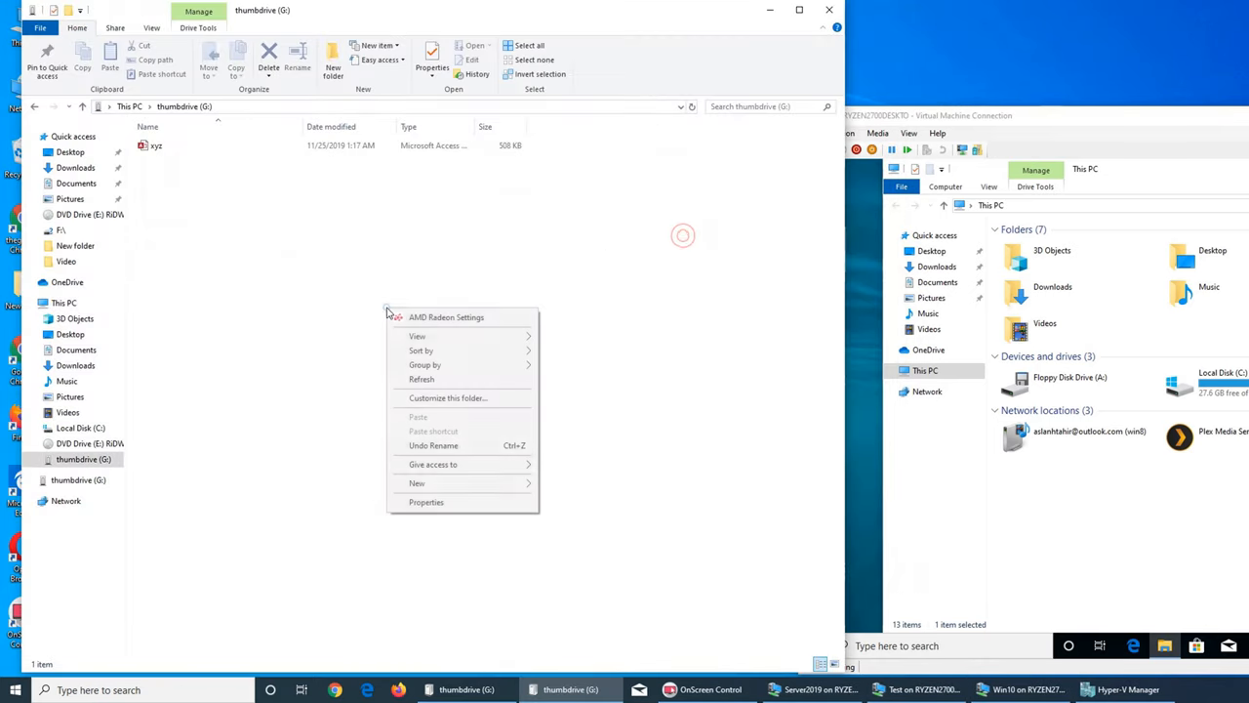
Create a new text document named imran on the host's thumbdrive G beside sys.accdb
{"action": "left_click", "coordinate": [418, 484]}
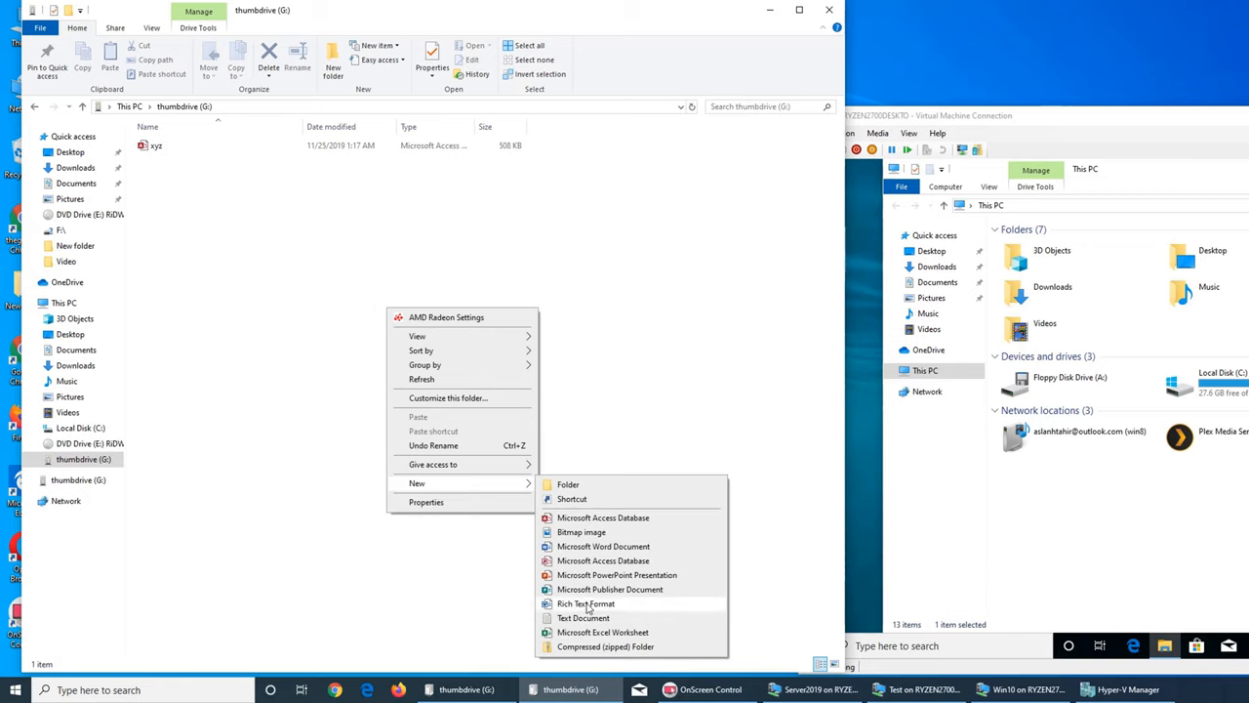
{"action": "left_click", "coordinate": [580, 617]}
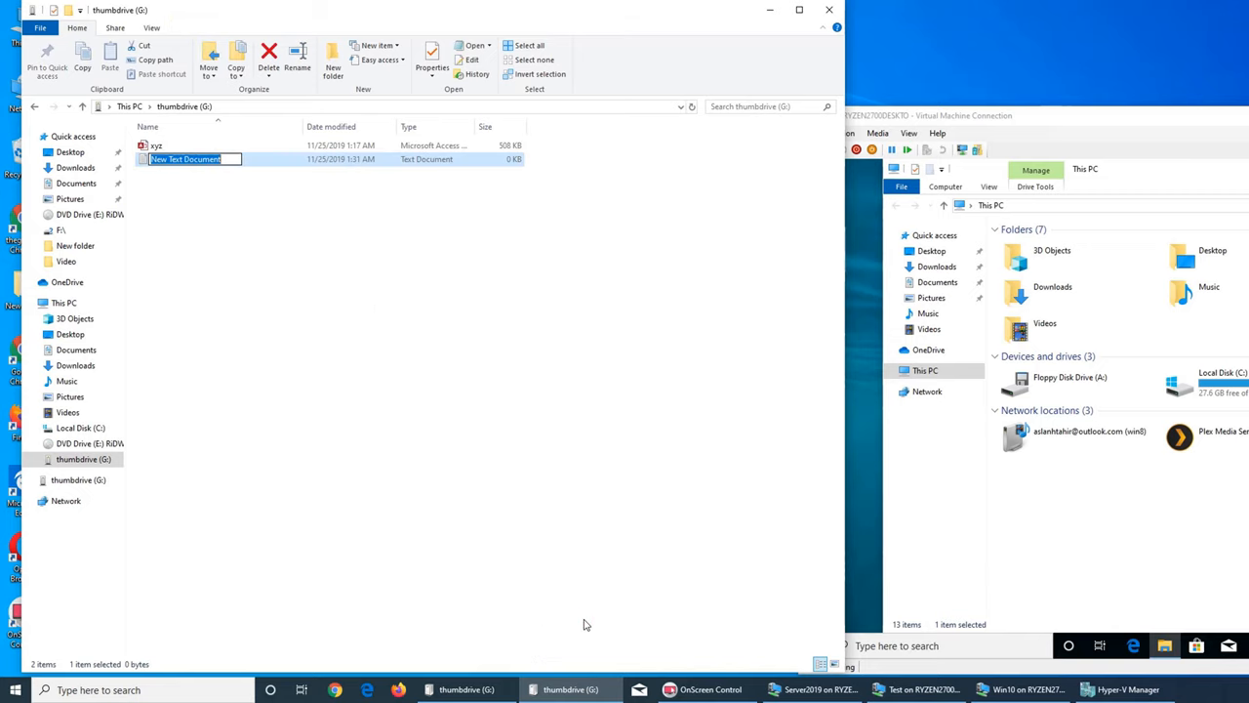
{"action": "type", "text": "imran"}
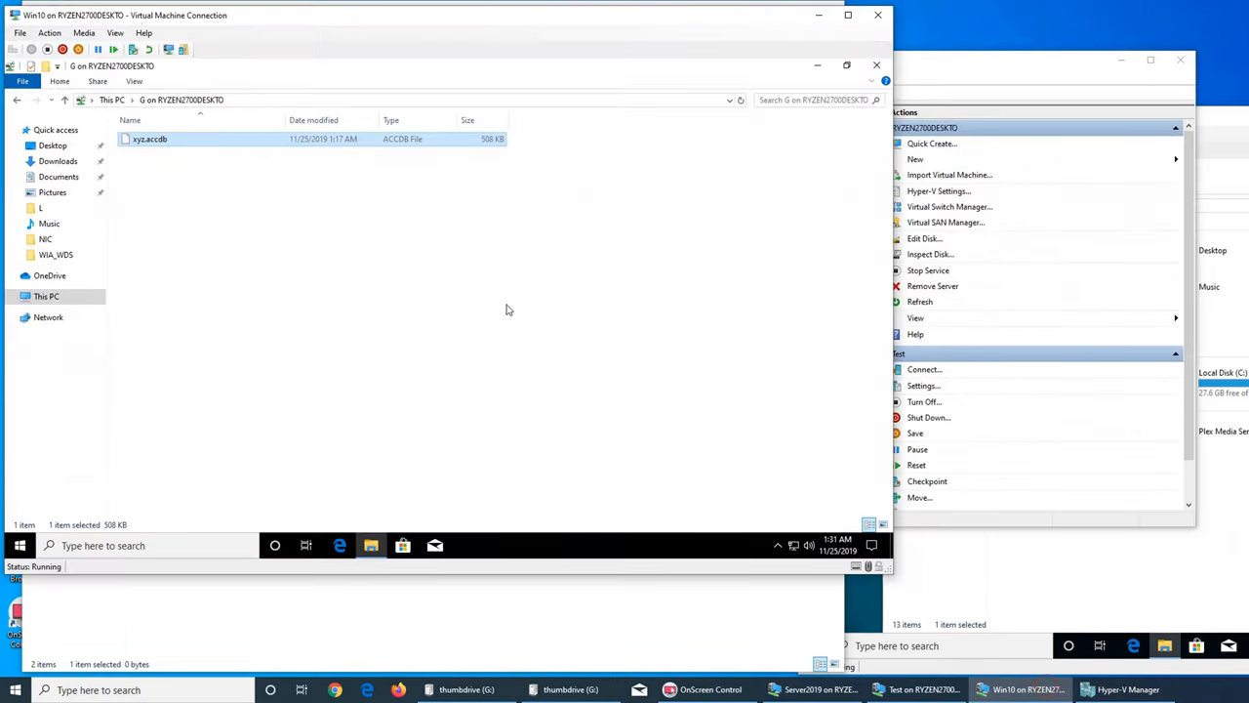
Reopen the VM's redirected G drive so the new imran text document appears beside sys.accdb
{"action": "left_click", "coordinate": [46, 297]}
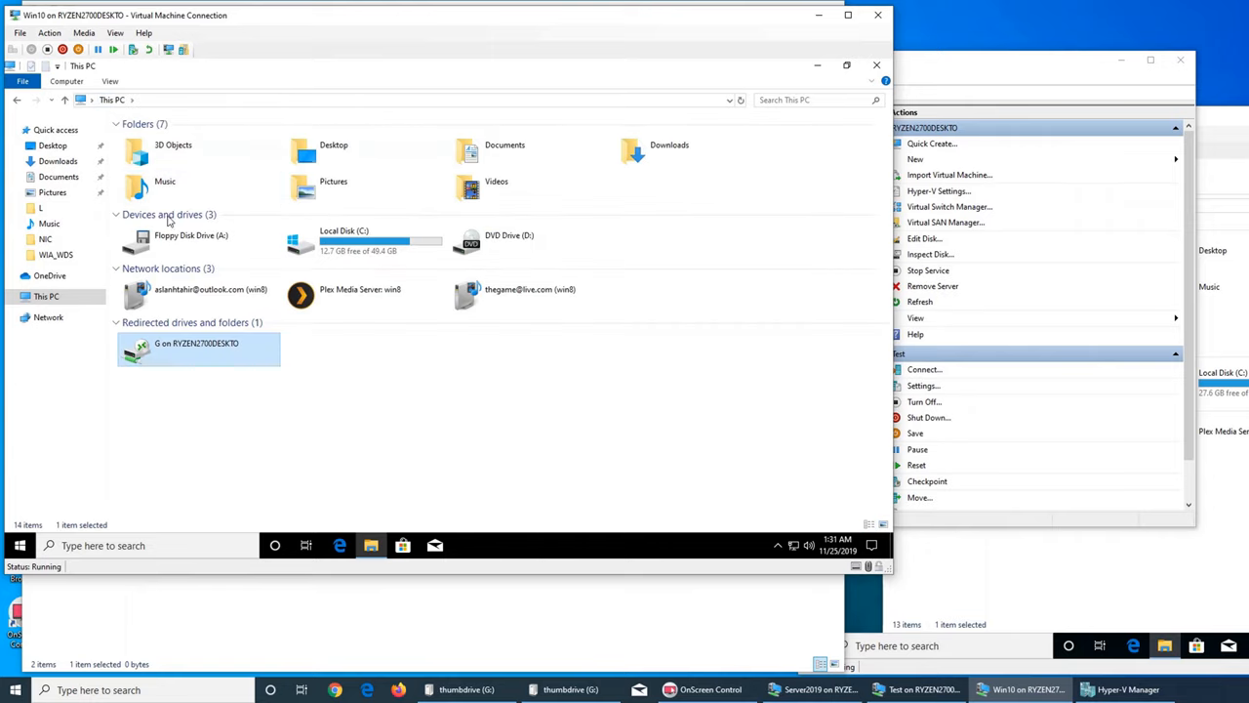
{"action": "double_click", "coordinate": [195, 343]}
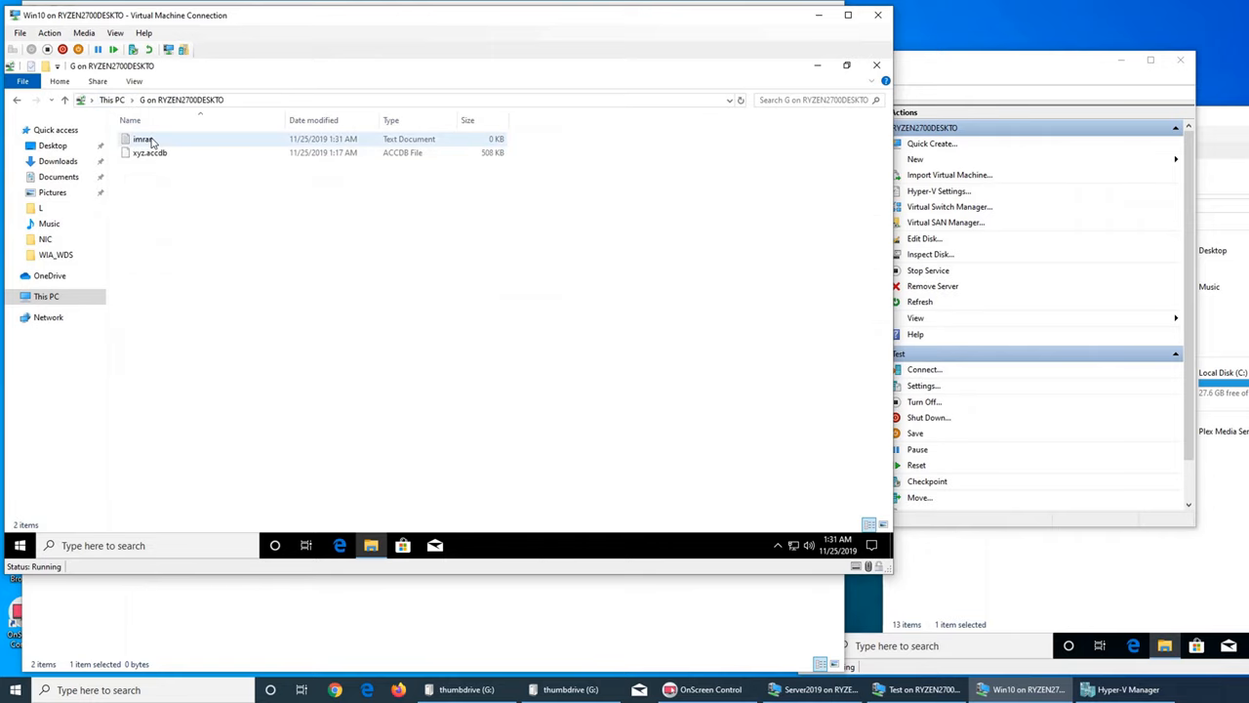
{"action": "left_click", "coordinate": [351, 375]}
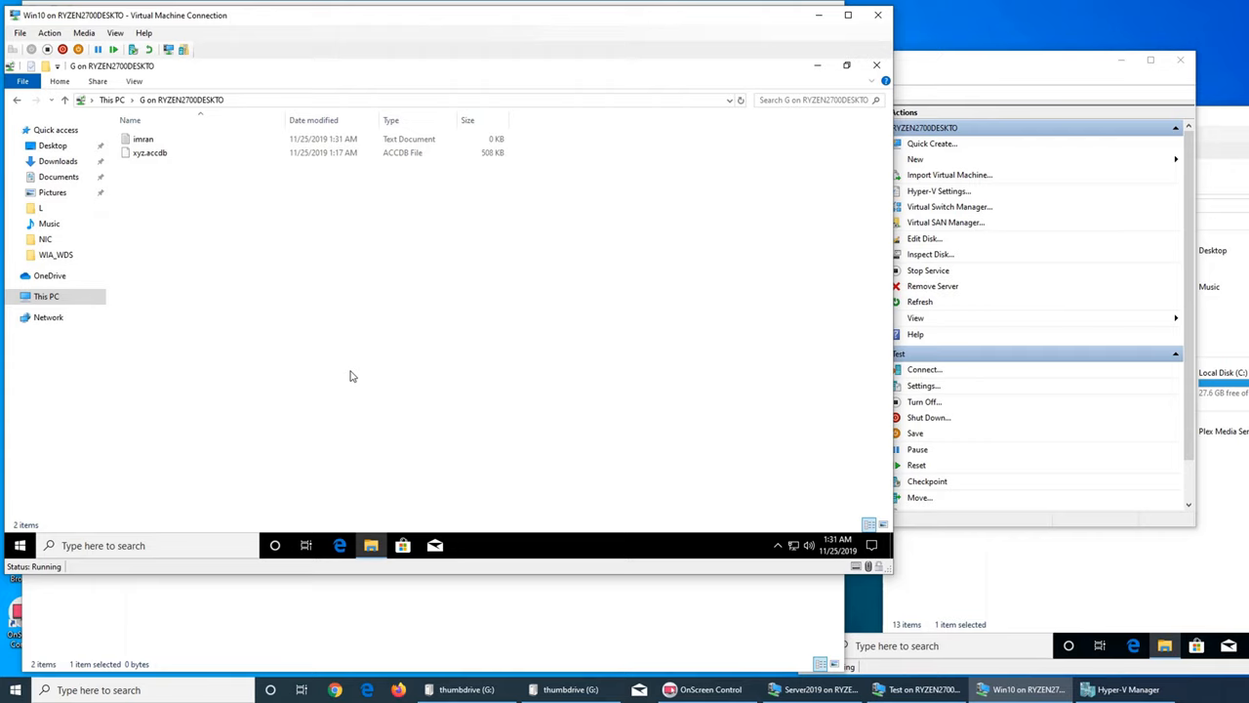
{"action": "mouse_move", "coordinate": [462, 371]}
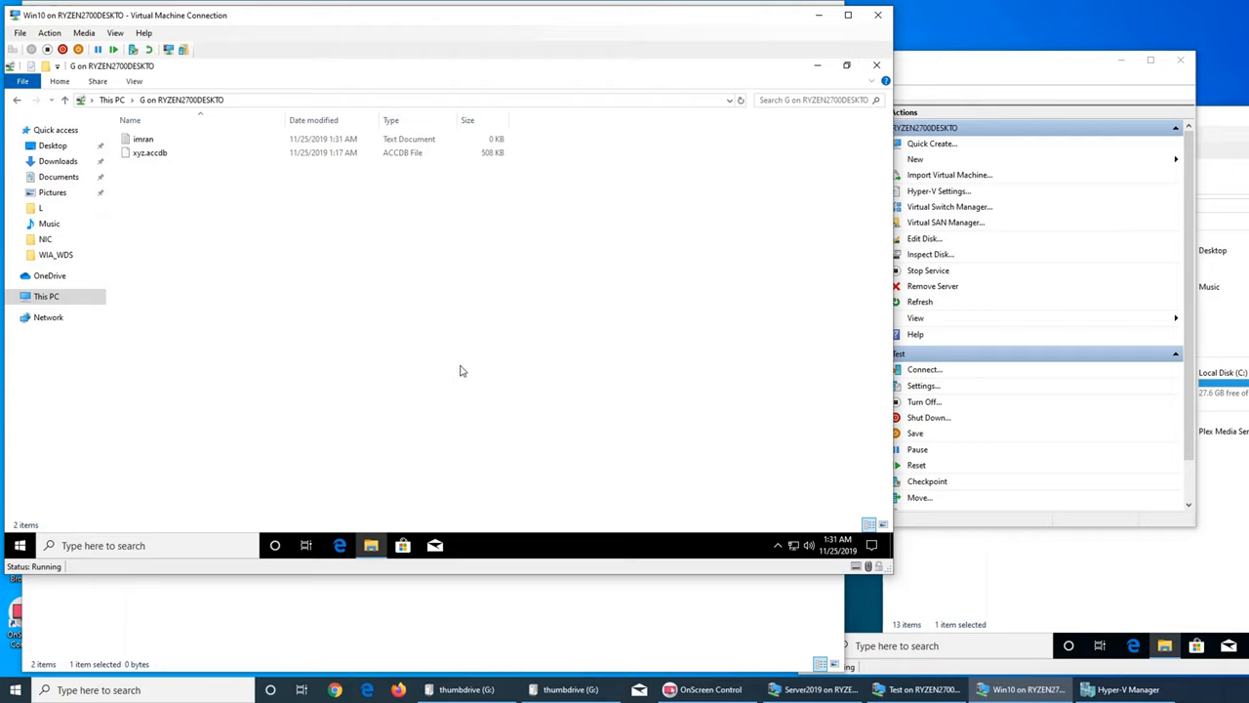
{"action": "mouse_move", "coordinate": [689, 201]}
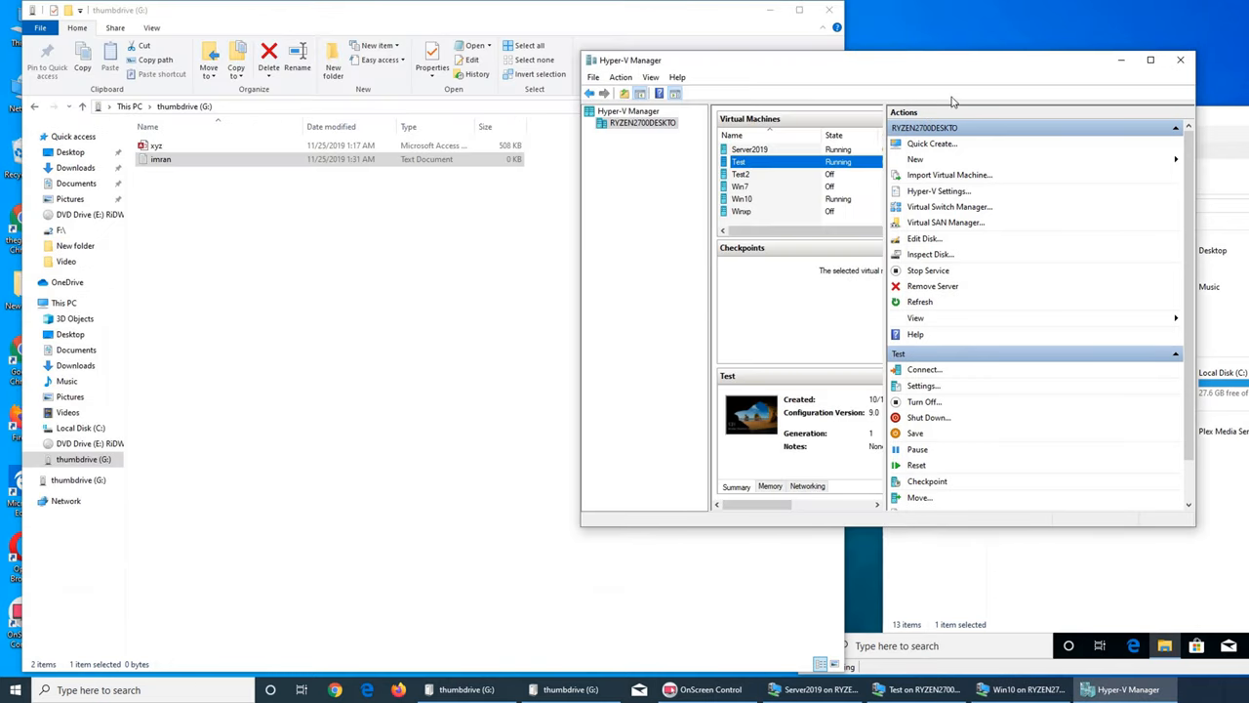
{"action": "mouse_move", "coordinate": [1038, 88]}
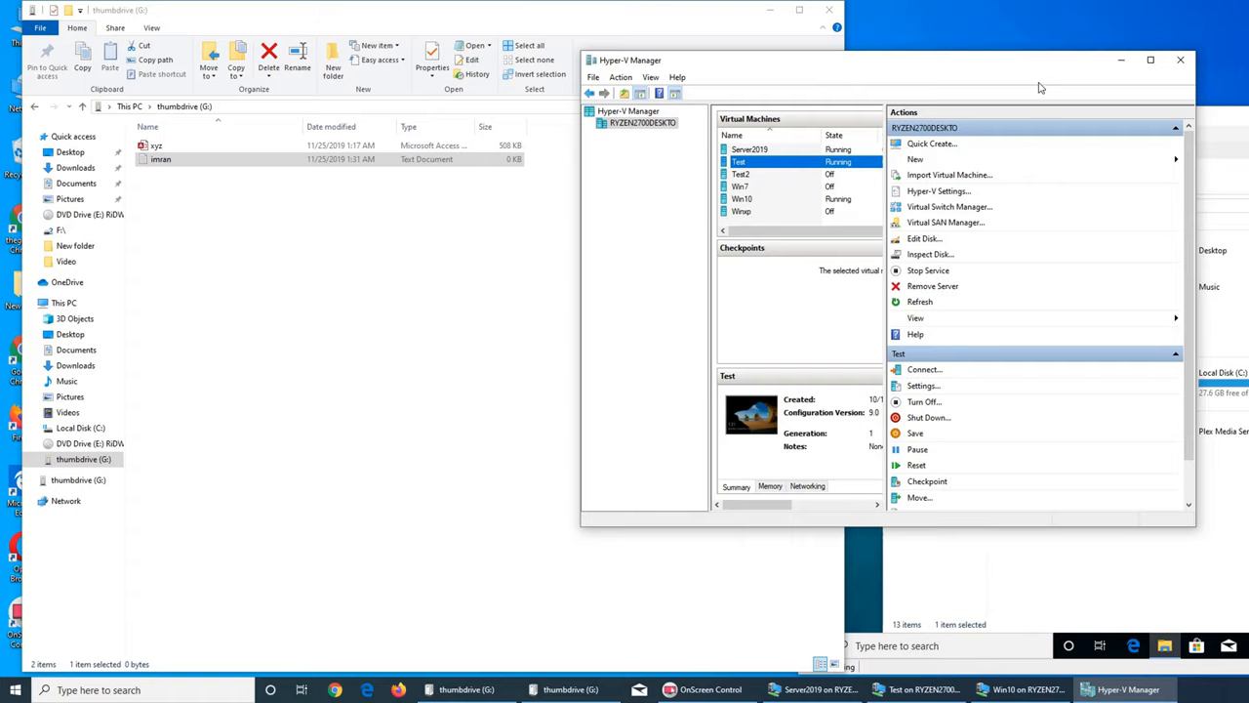